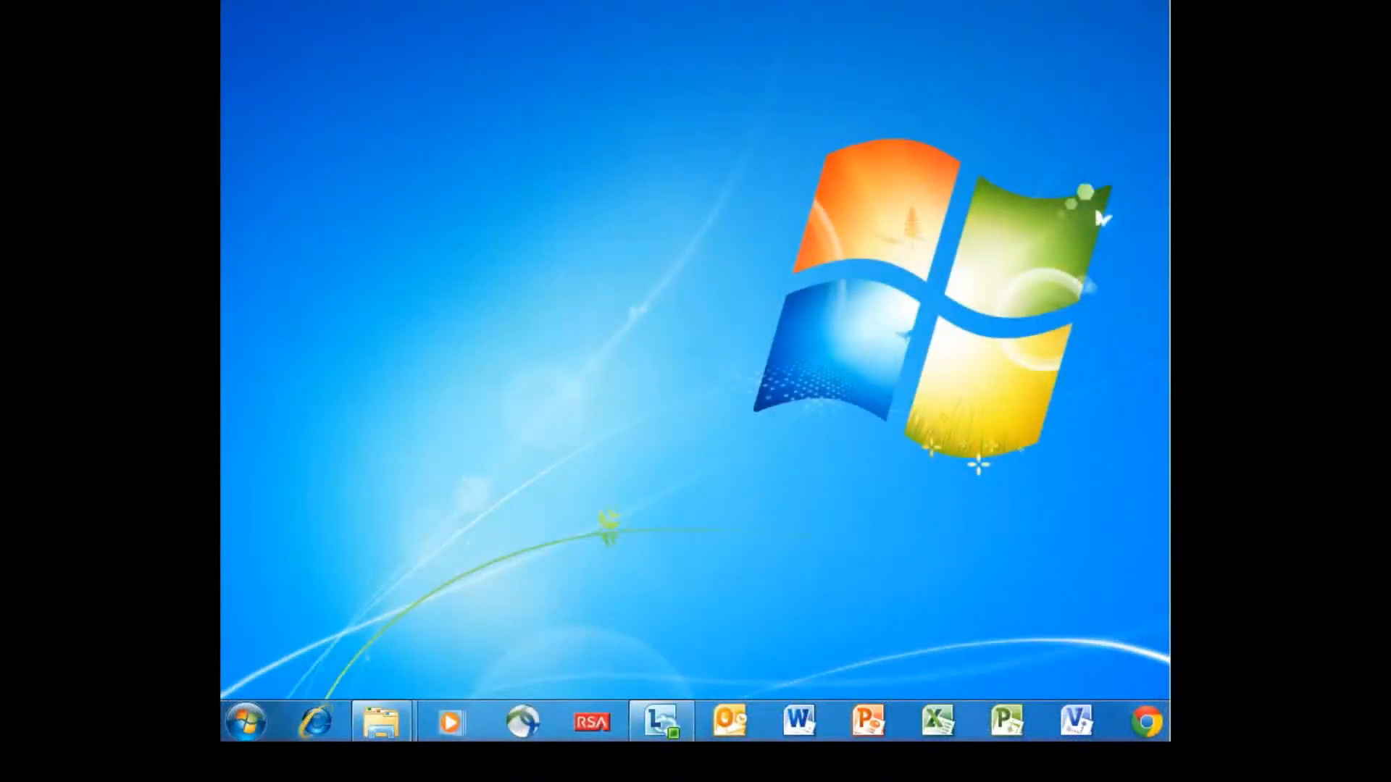
Step: Open Computer from the Start menu and show the Network location's devices
left_click(240, 720)
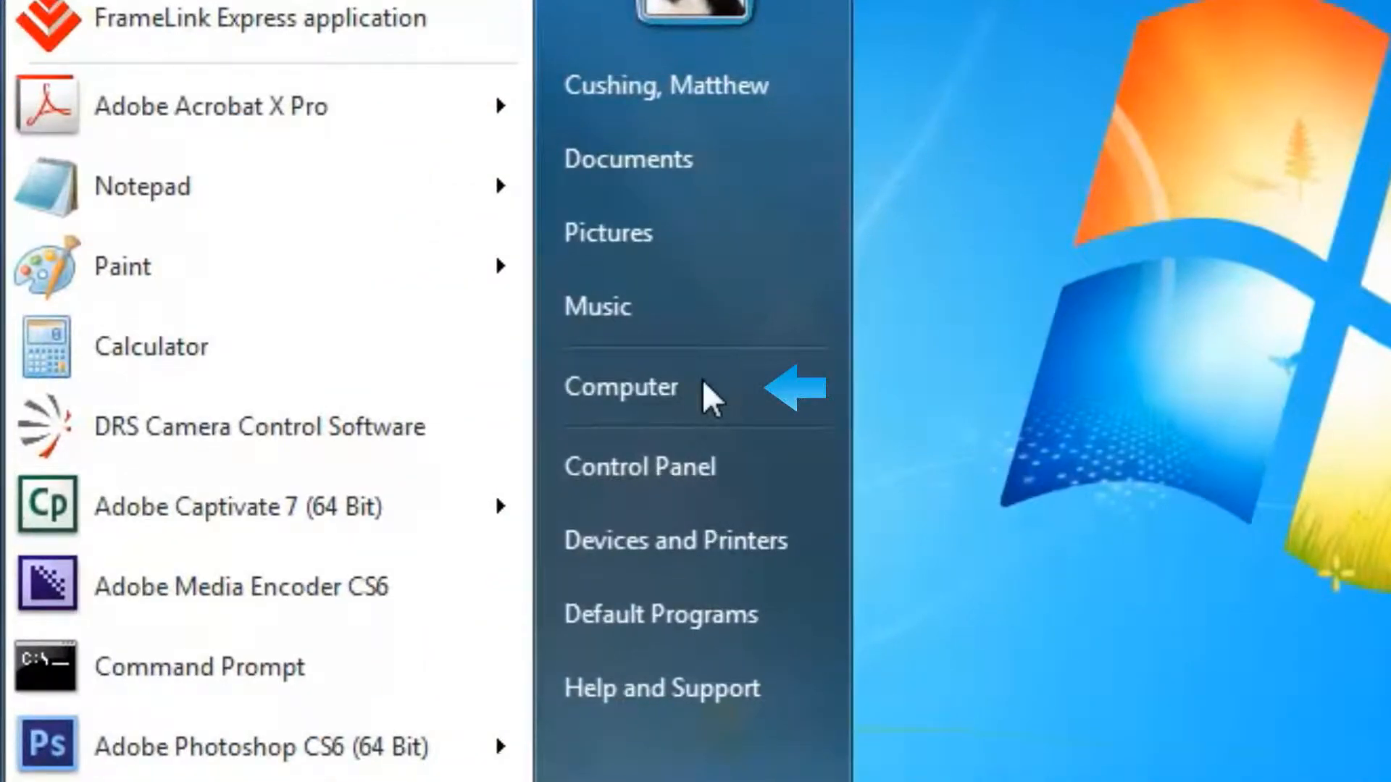
left_click(621, 387)
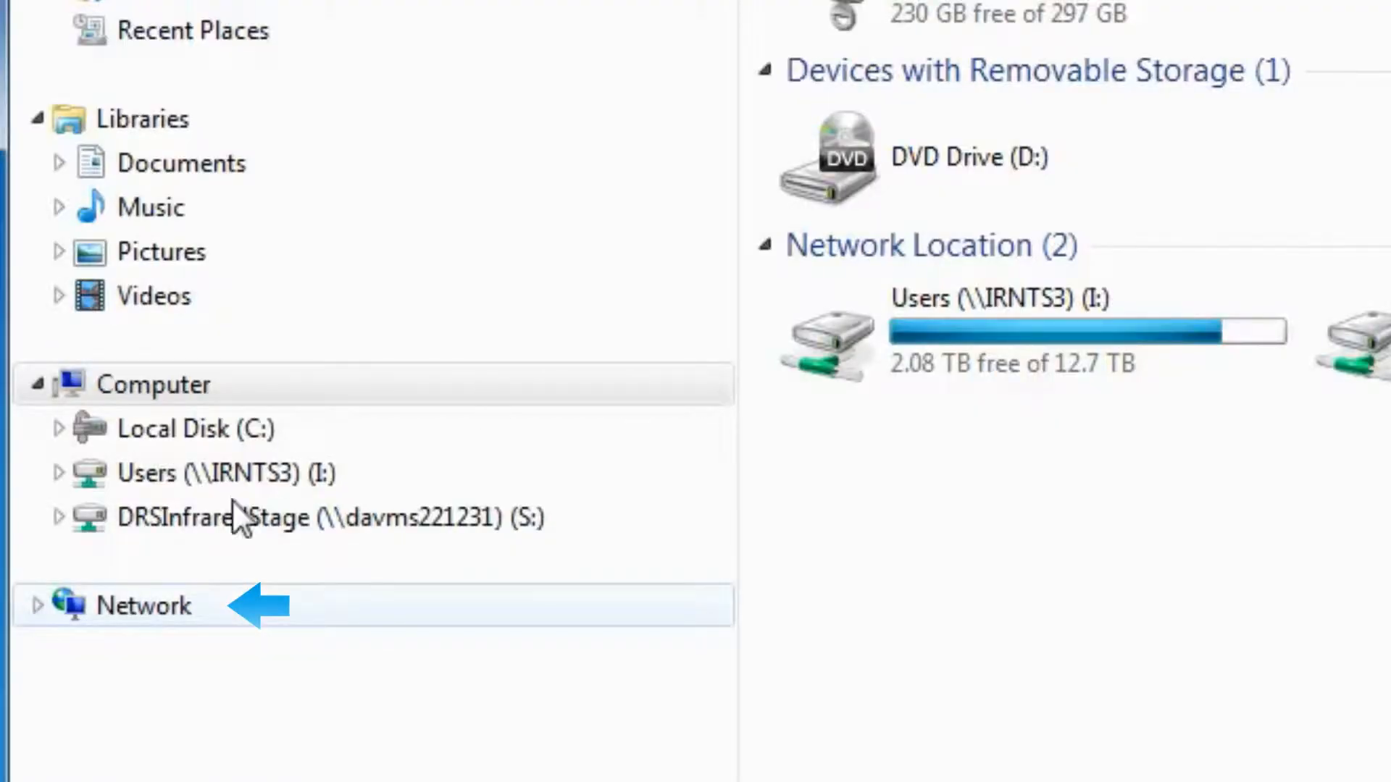
left_click(144, 605)
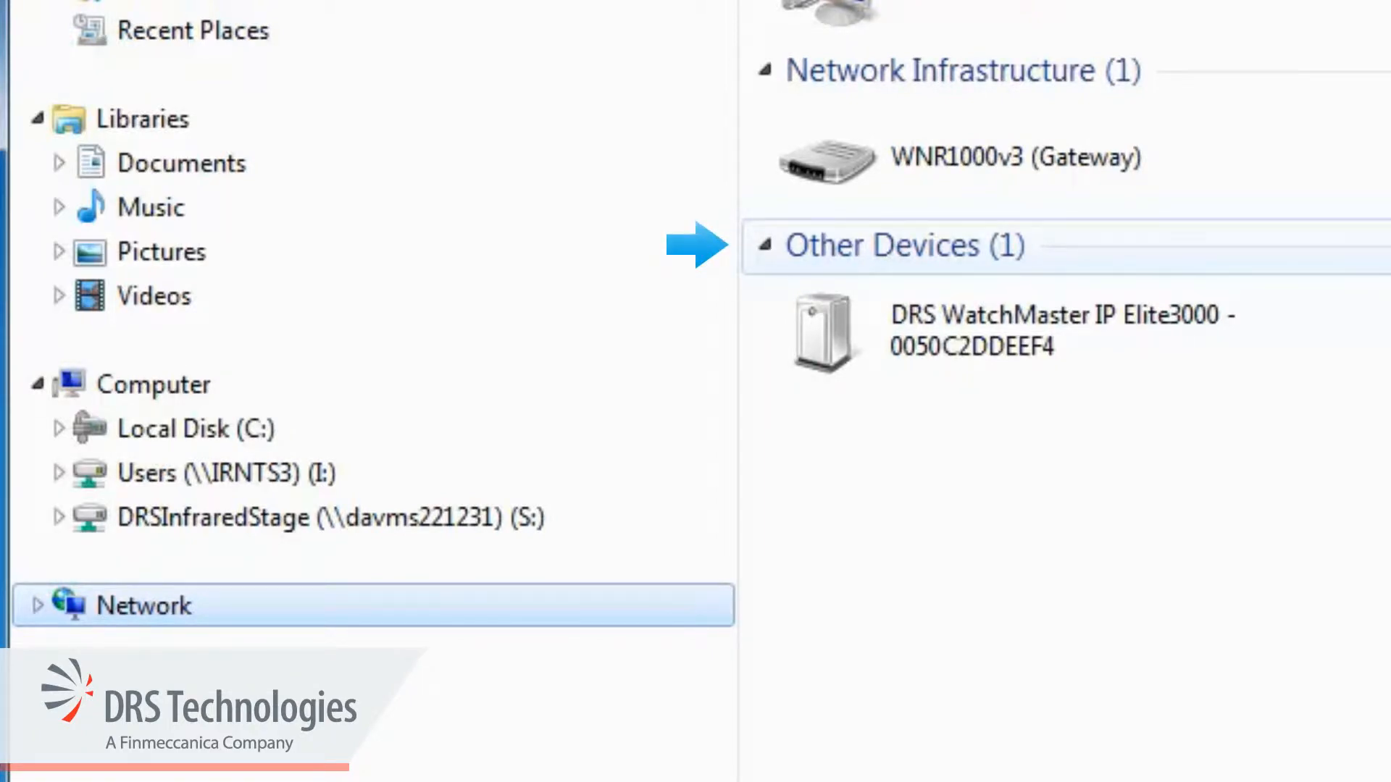
left_click(1020, 333)
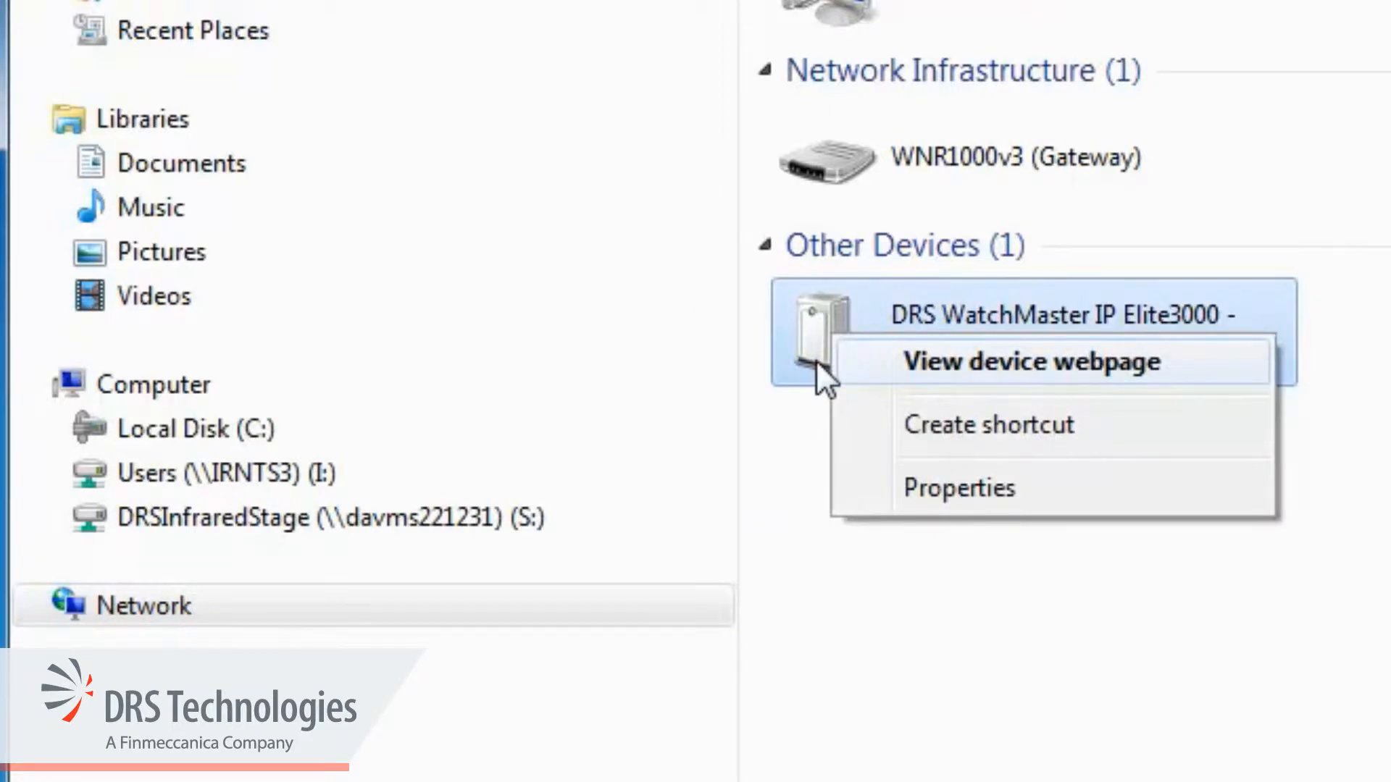
mouse_move(1051, 487)
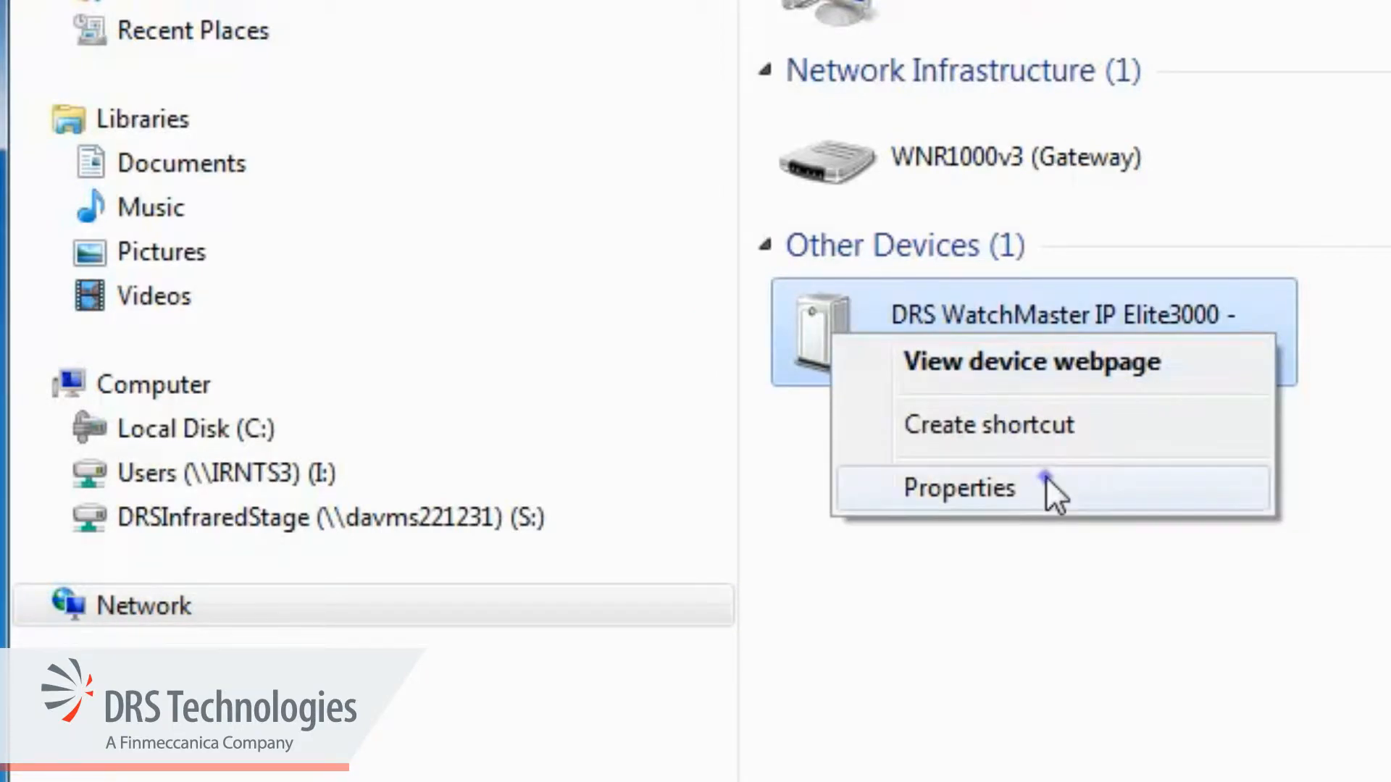
left_click(957, 488)
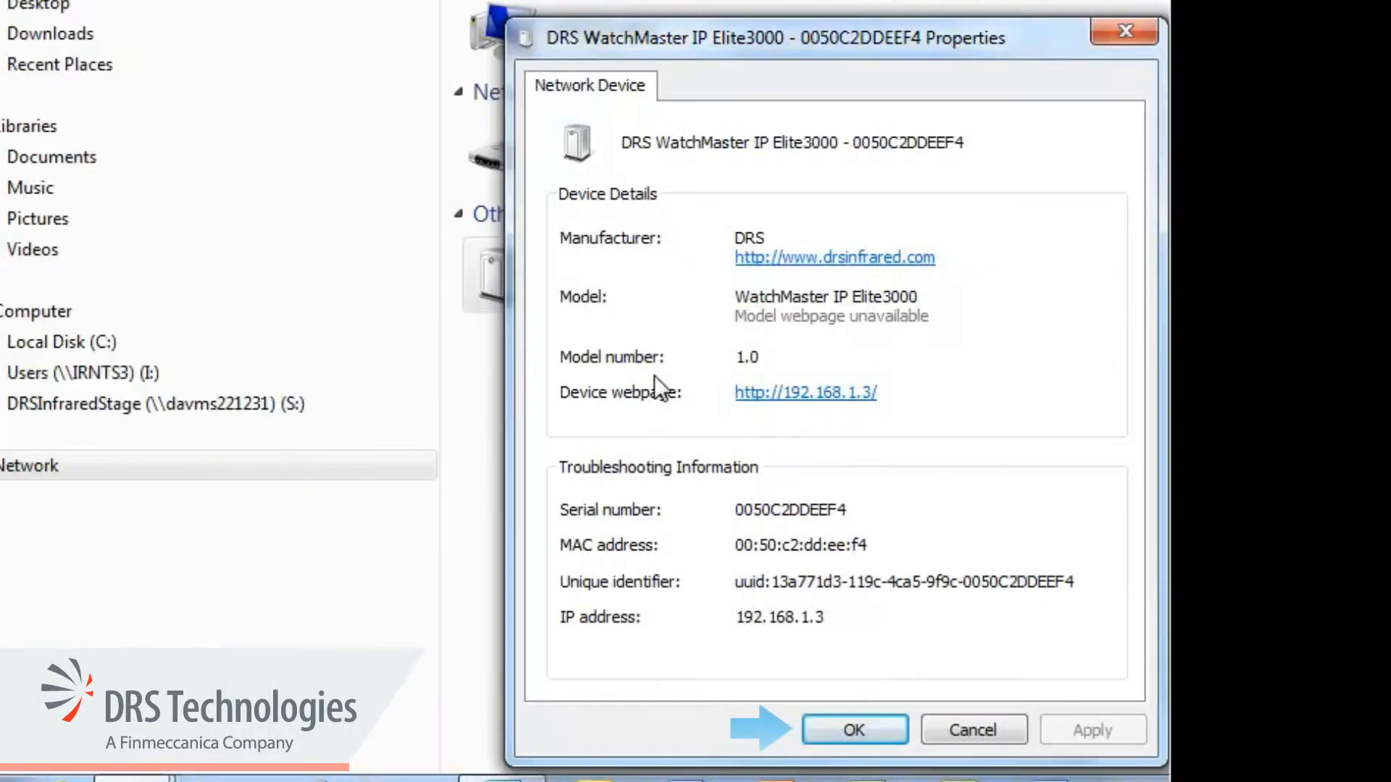
left_click(851, 729)
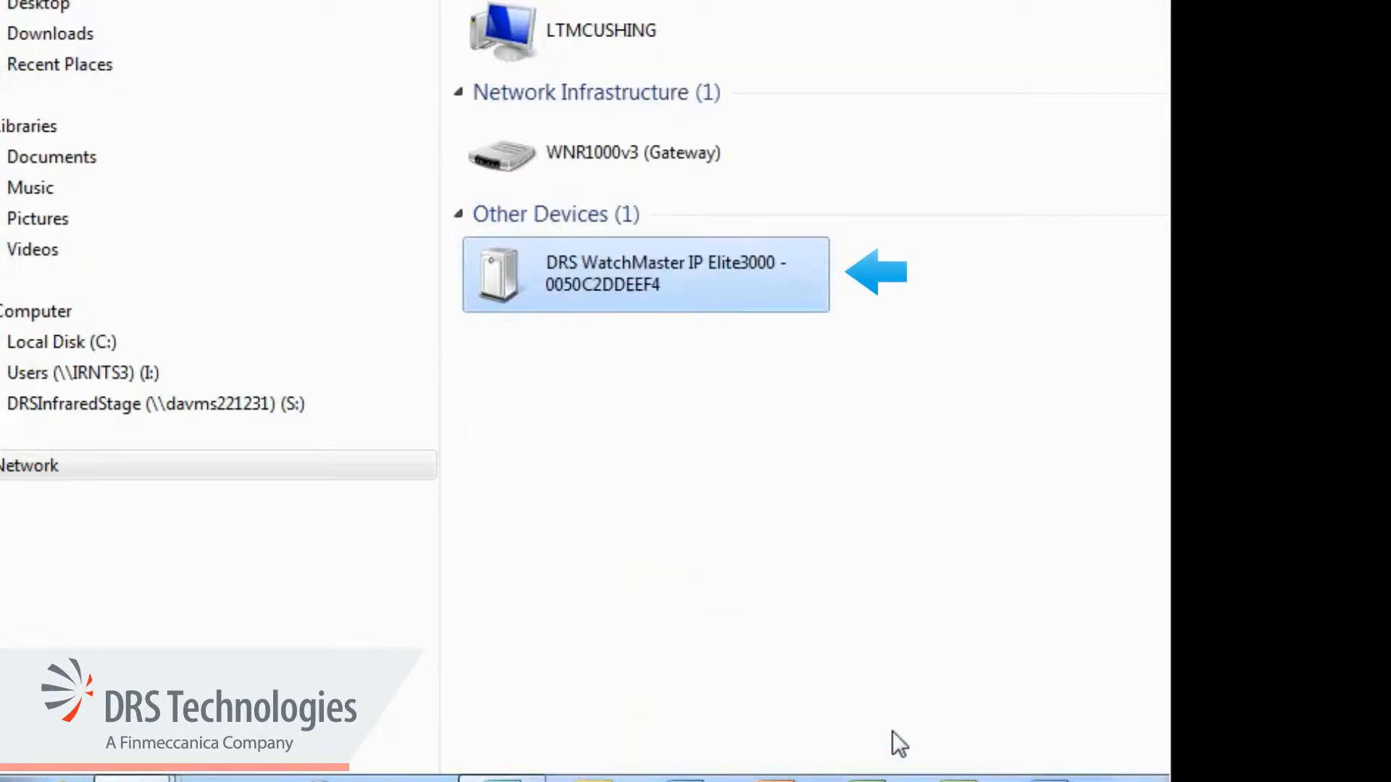
Step: Open the WatchMaster device's web page and sign in with username admin and its password
double_click(645, 273)
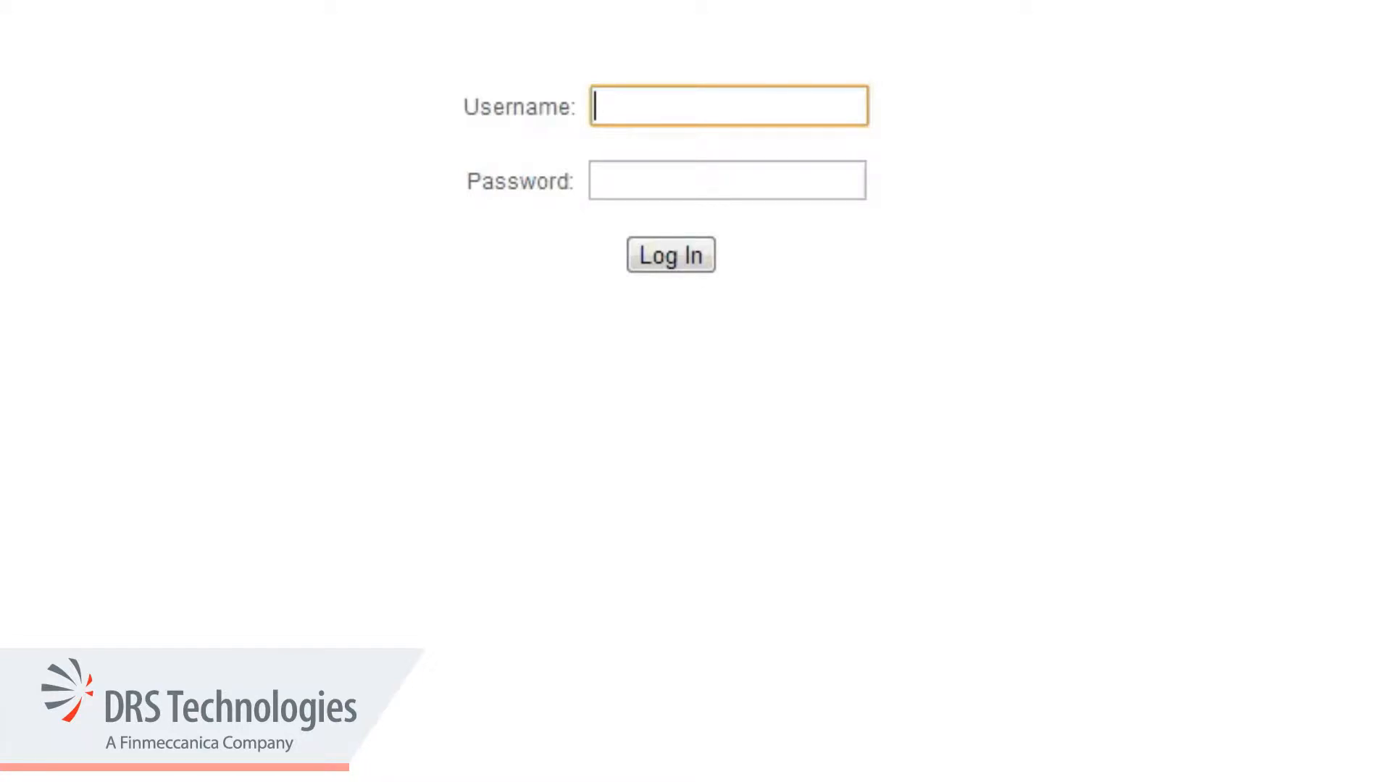
type("admin")
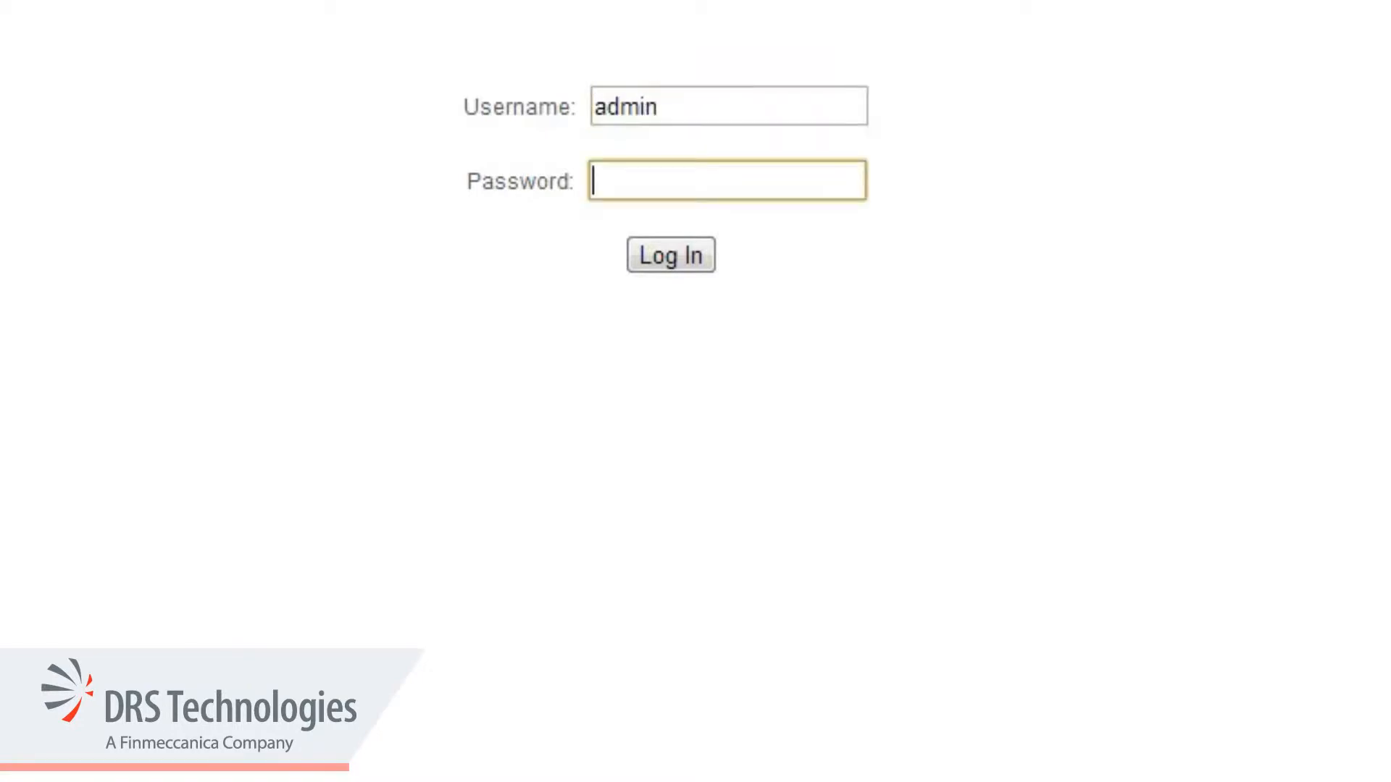
type("•")
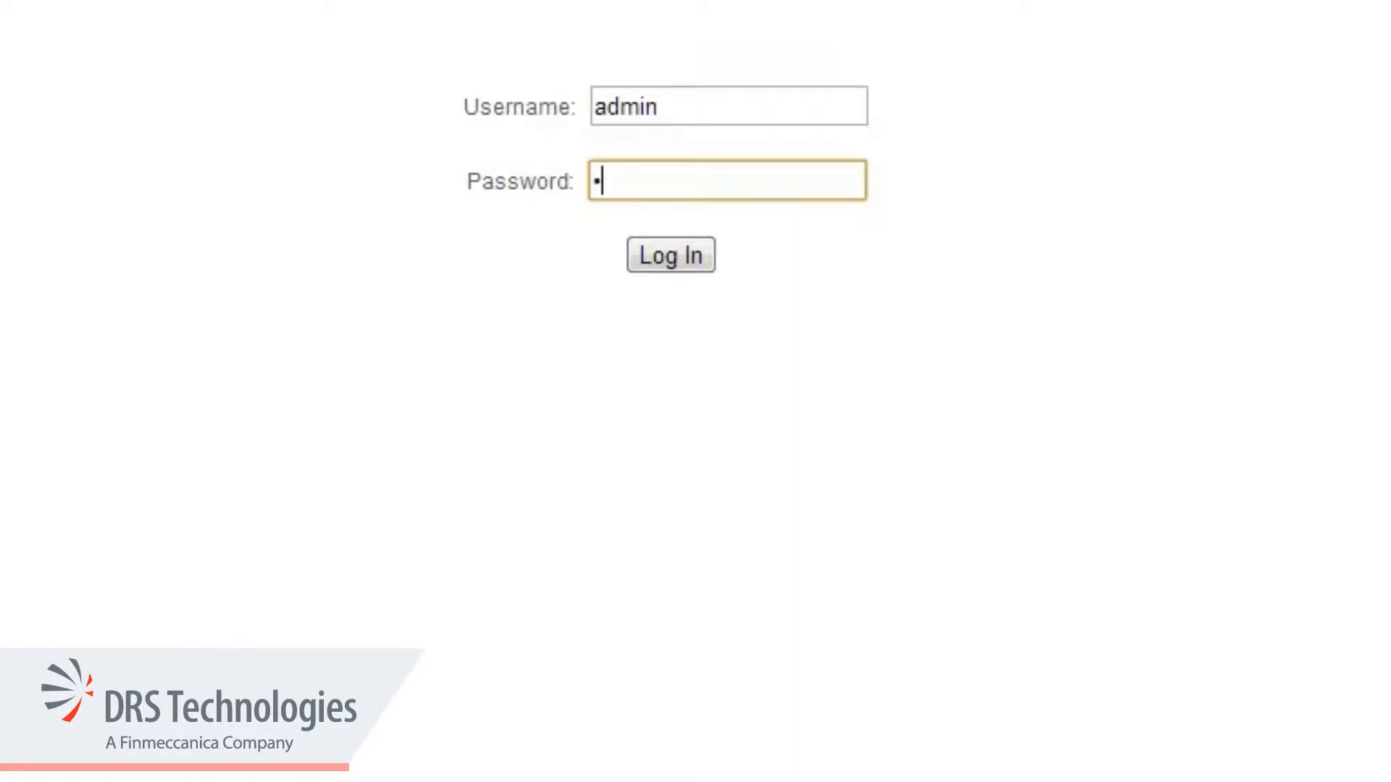
left_click(668, 254)
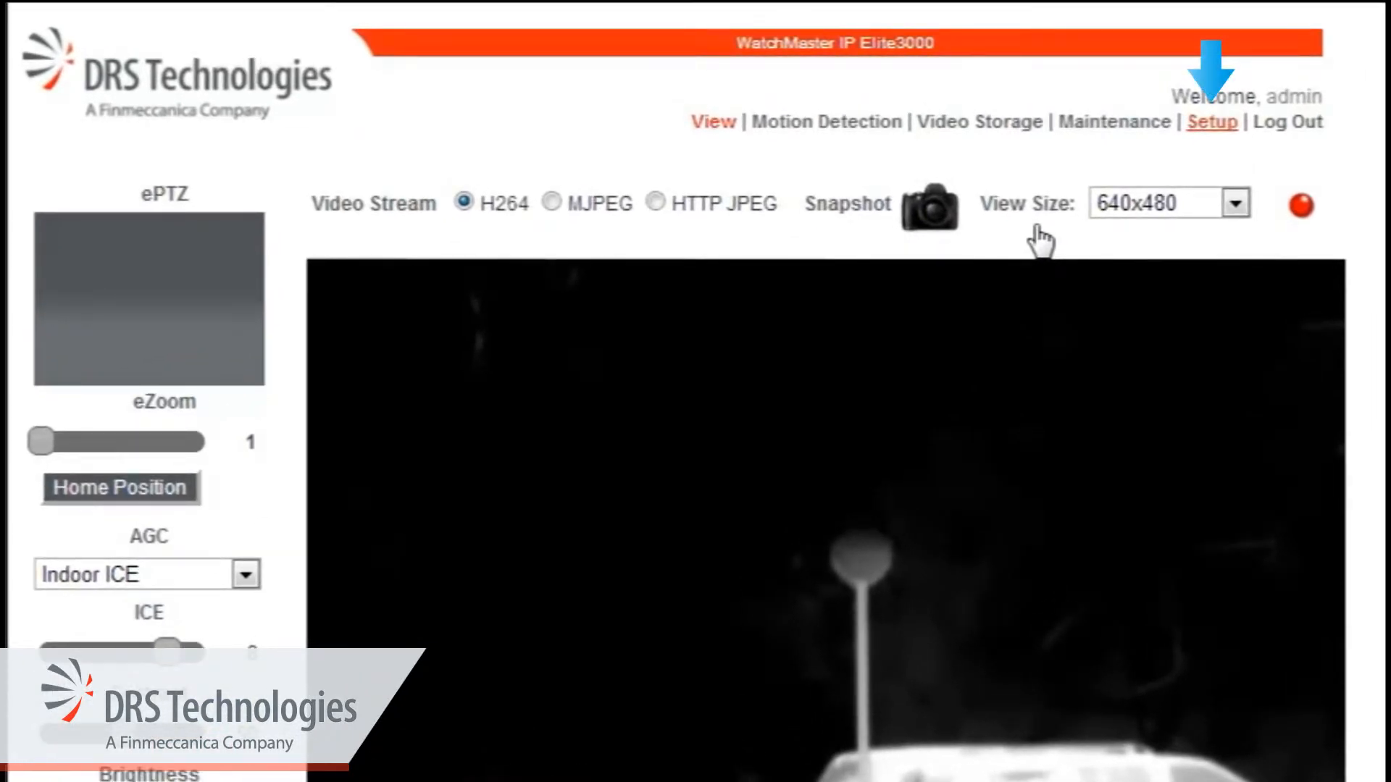
Step: Save the Setup > Network > TCP/IP settings (DHCP, host Elite3000) and acknowledge the restart notice
left_click(1210, 121)
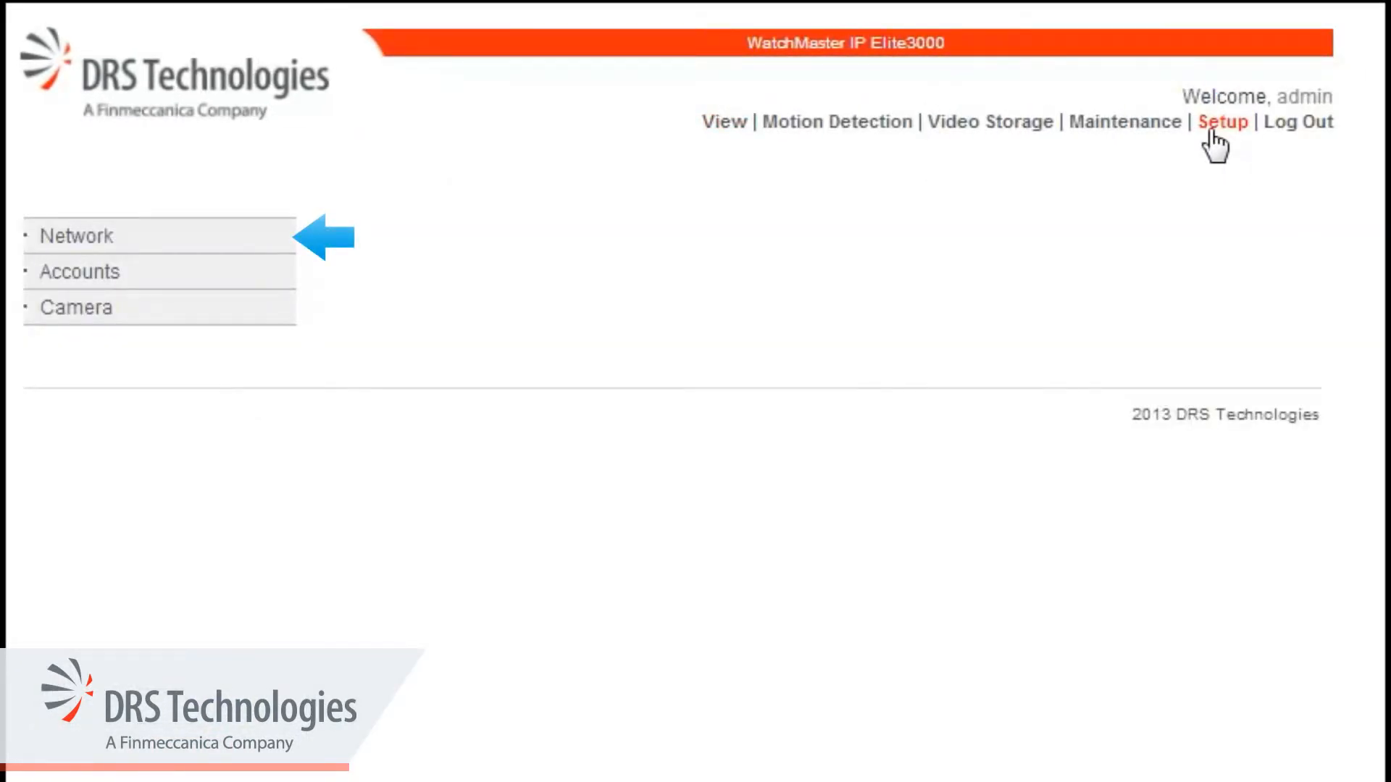
left_click(78, 236)
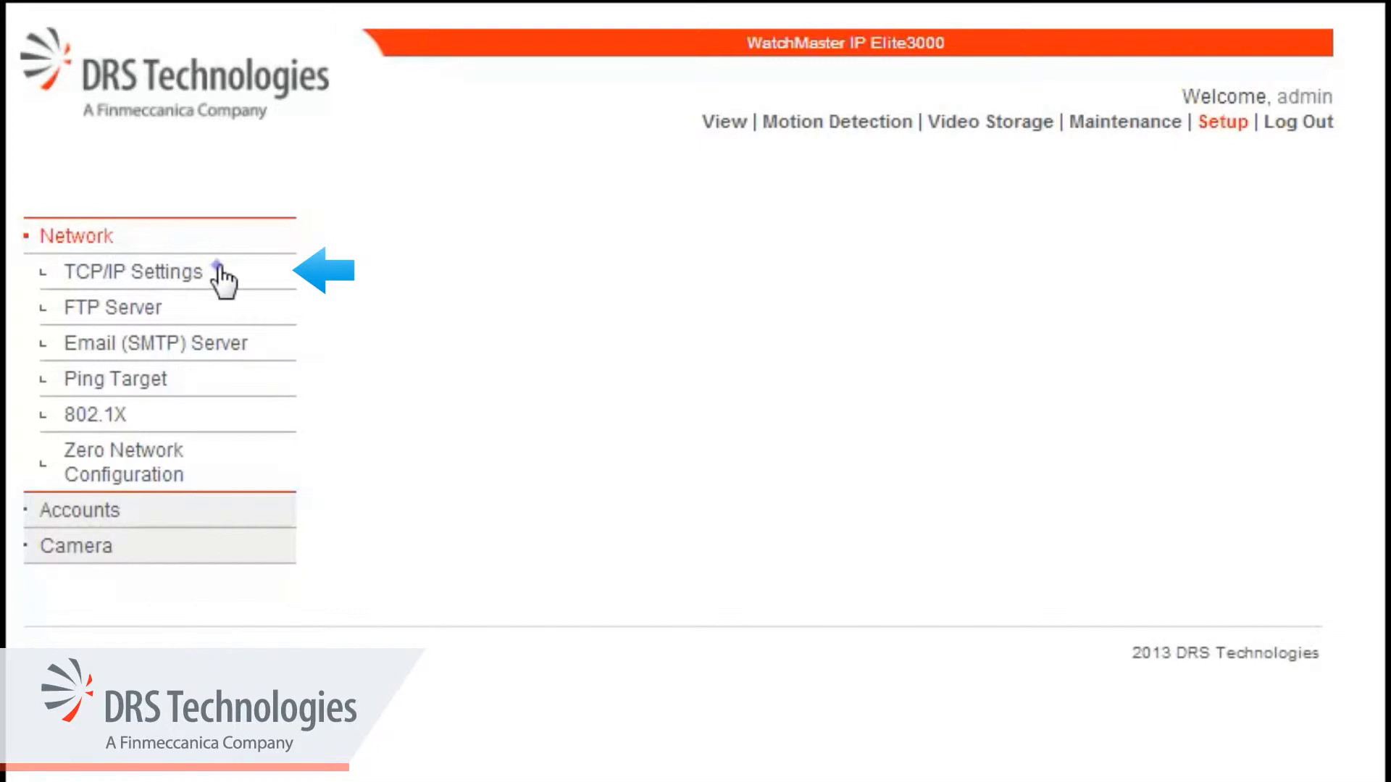
left_click(134, 273)
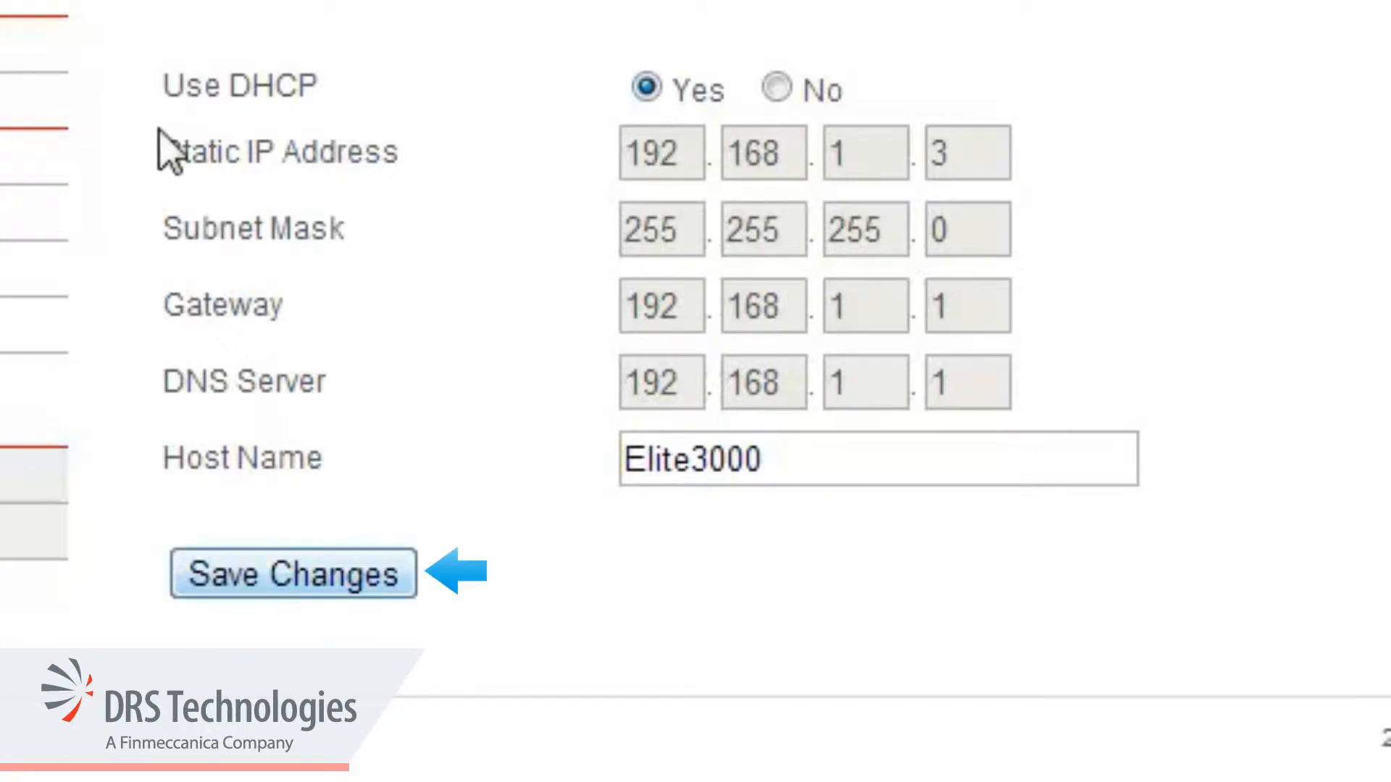
left_click(291, 573)
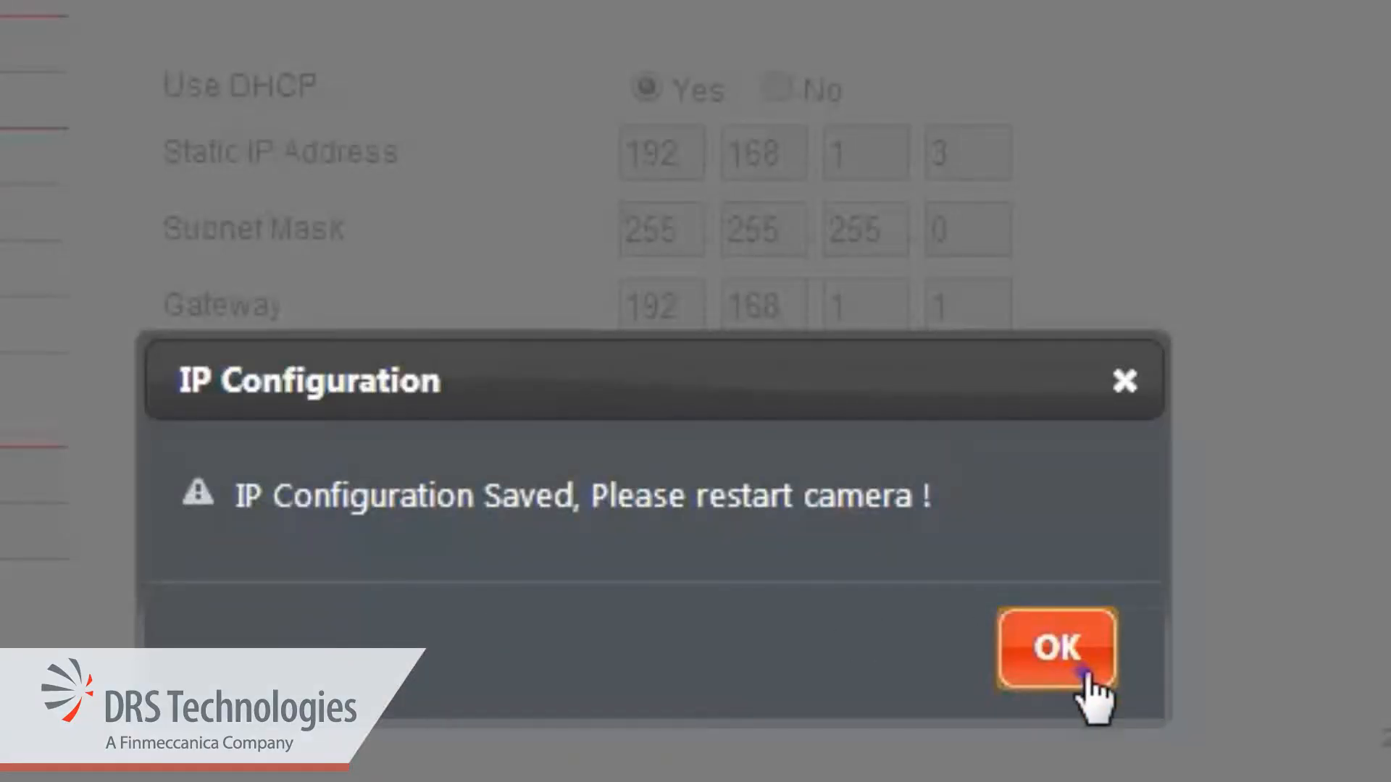
left_click(1054, 647)
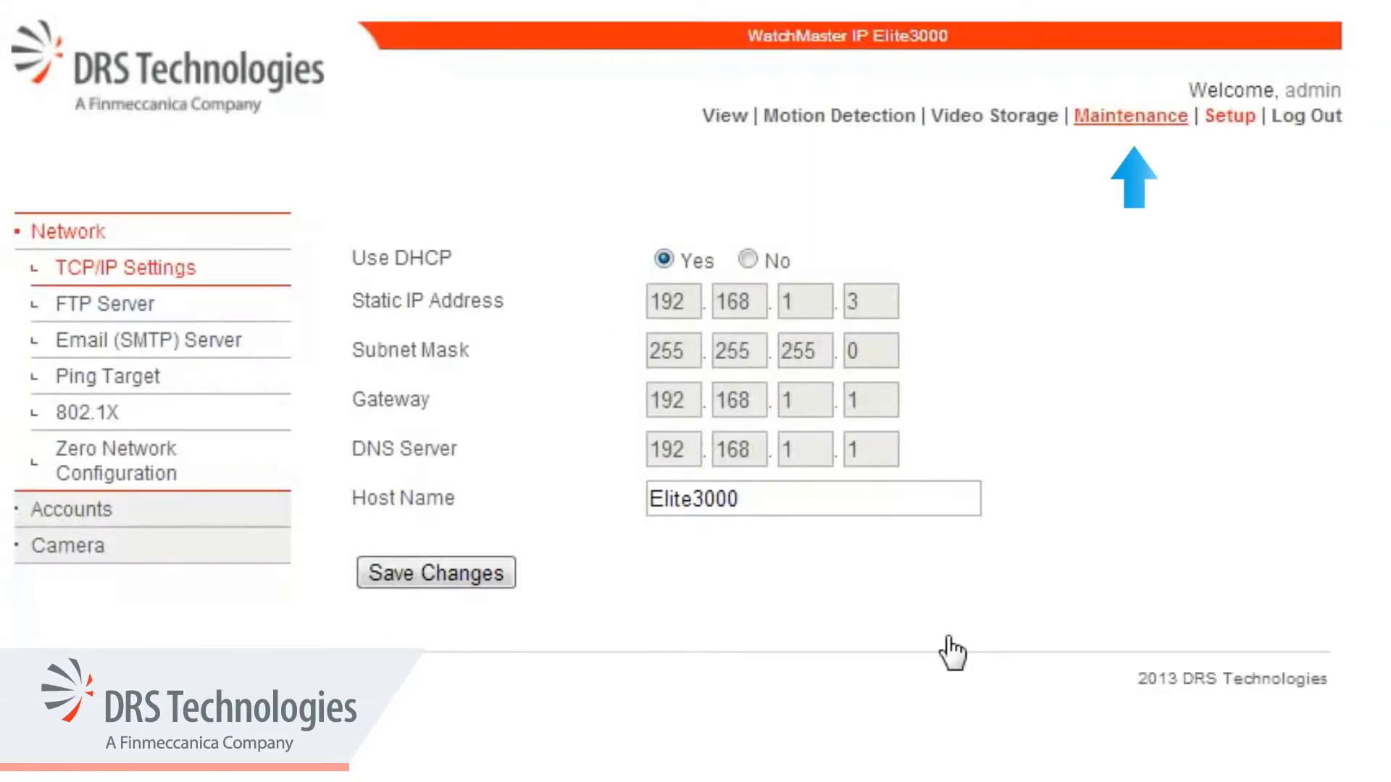
Step: Reboot the camera from Maintenance > Restart Camera and confirm the Reboot? dialog
left_click(1130, 116)
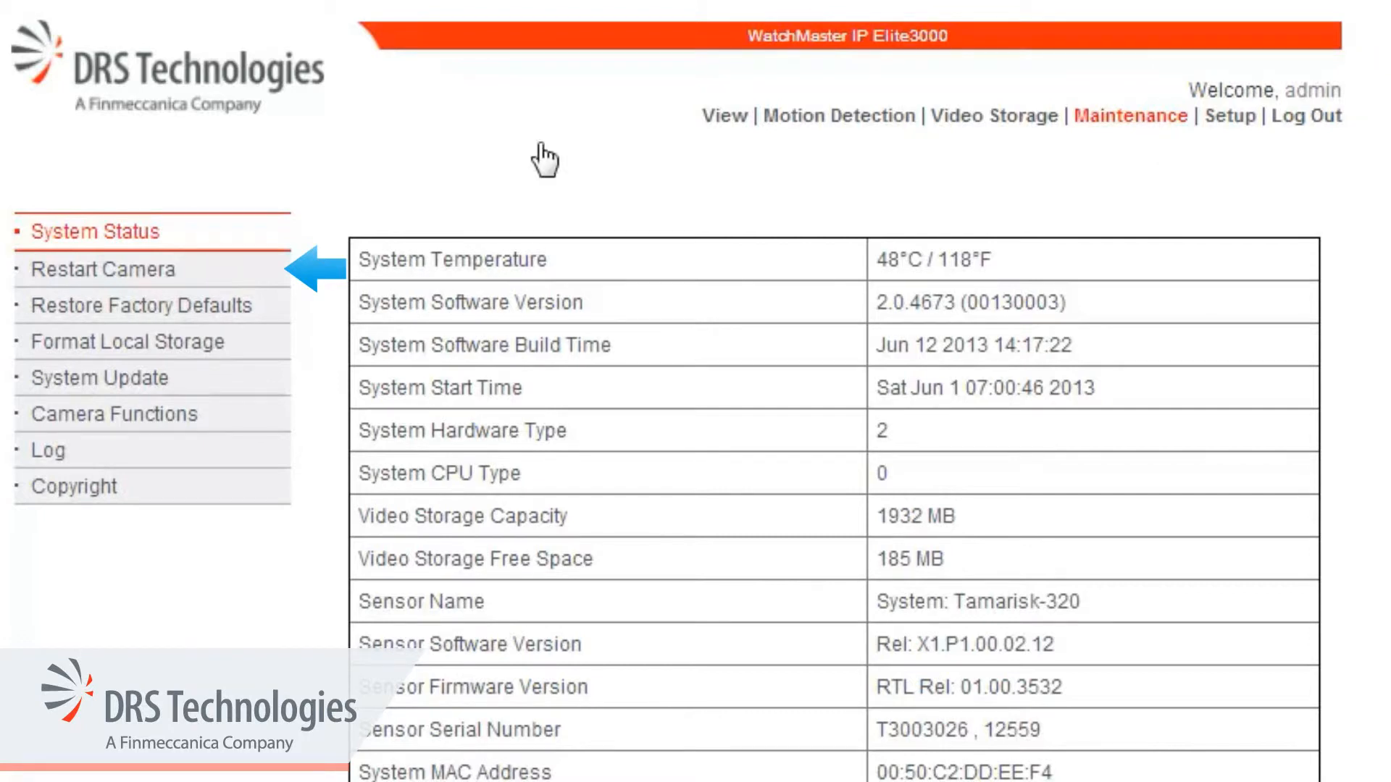
left_click(103, 270)
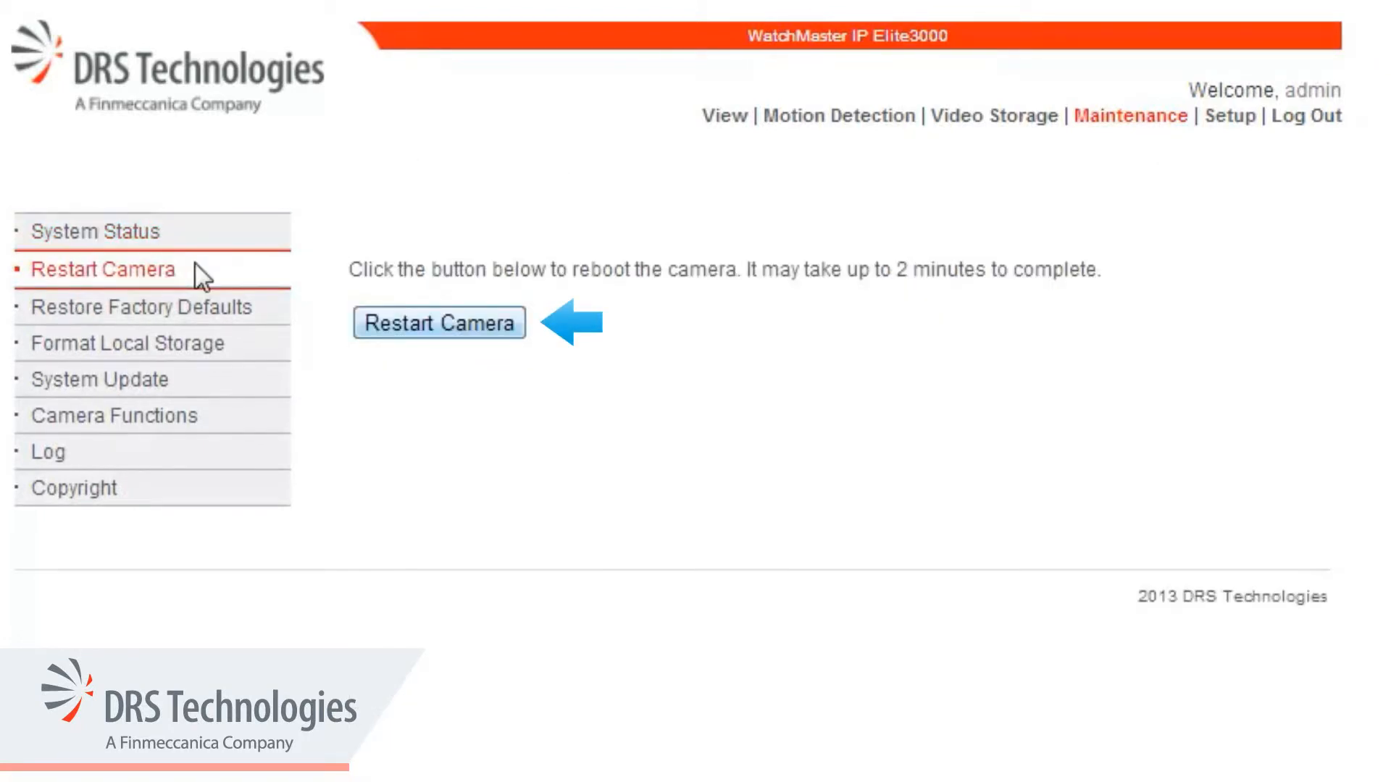
left_click(438, 321)
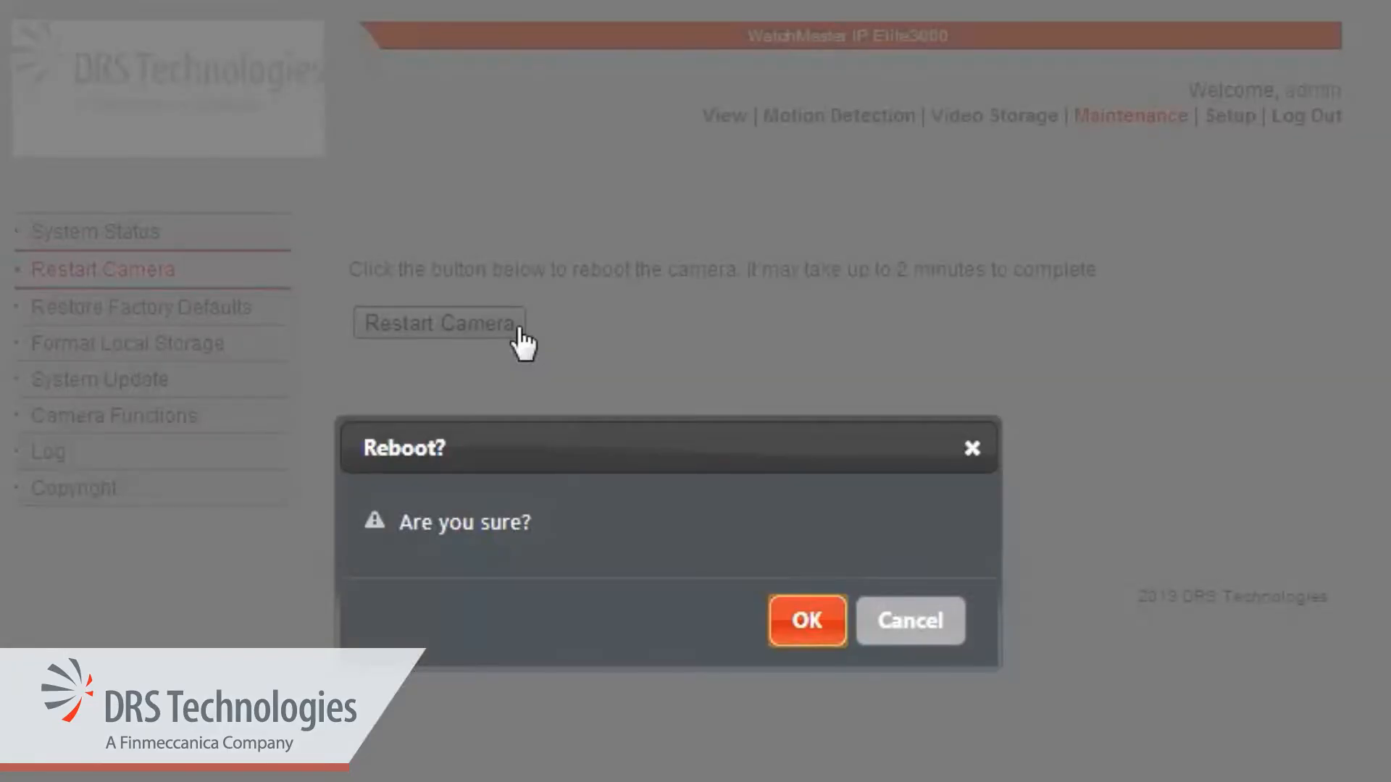
mouse_move(805, 576)
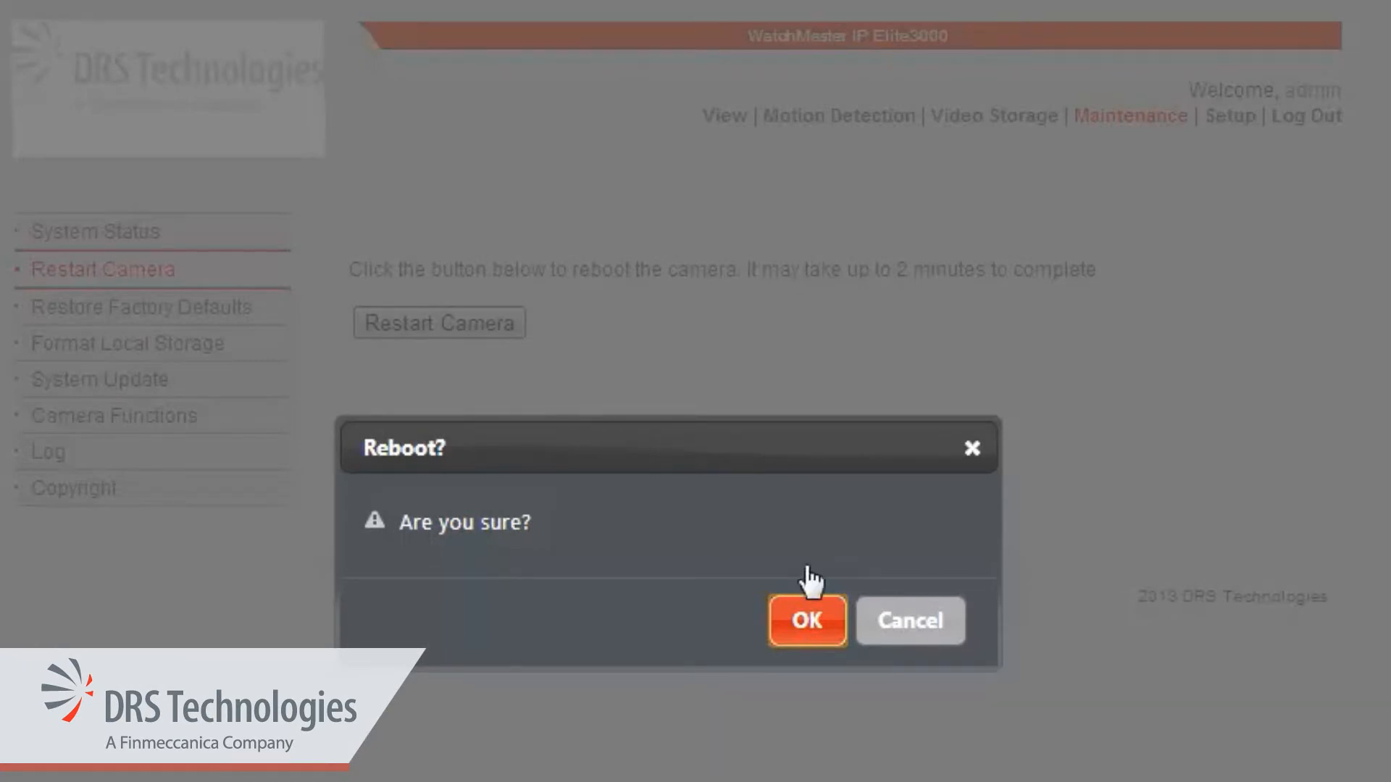
left_click(805, 619)
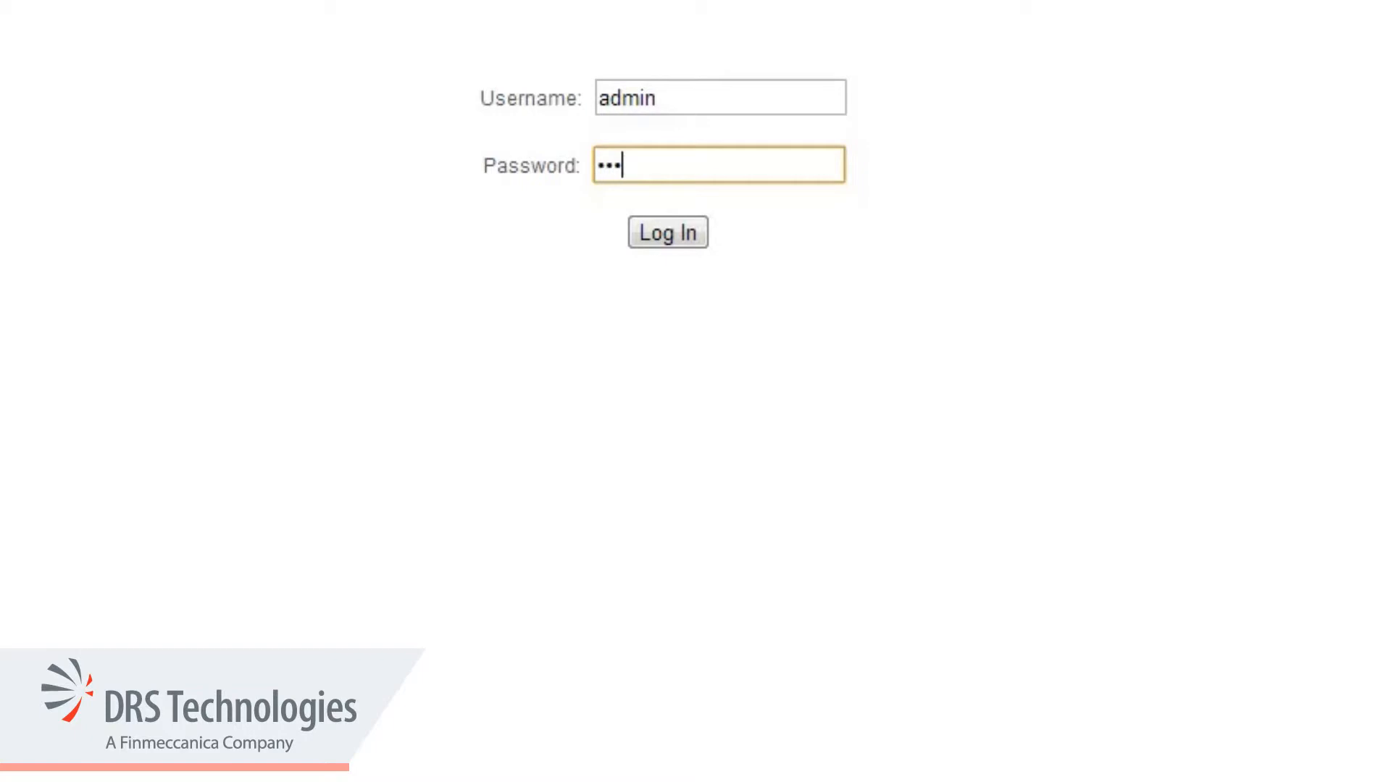
Step: Log in again after the reboot and expand Setup's Network group in the sidebar
left_click(666, 231)
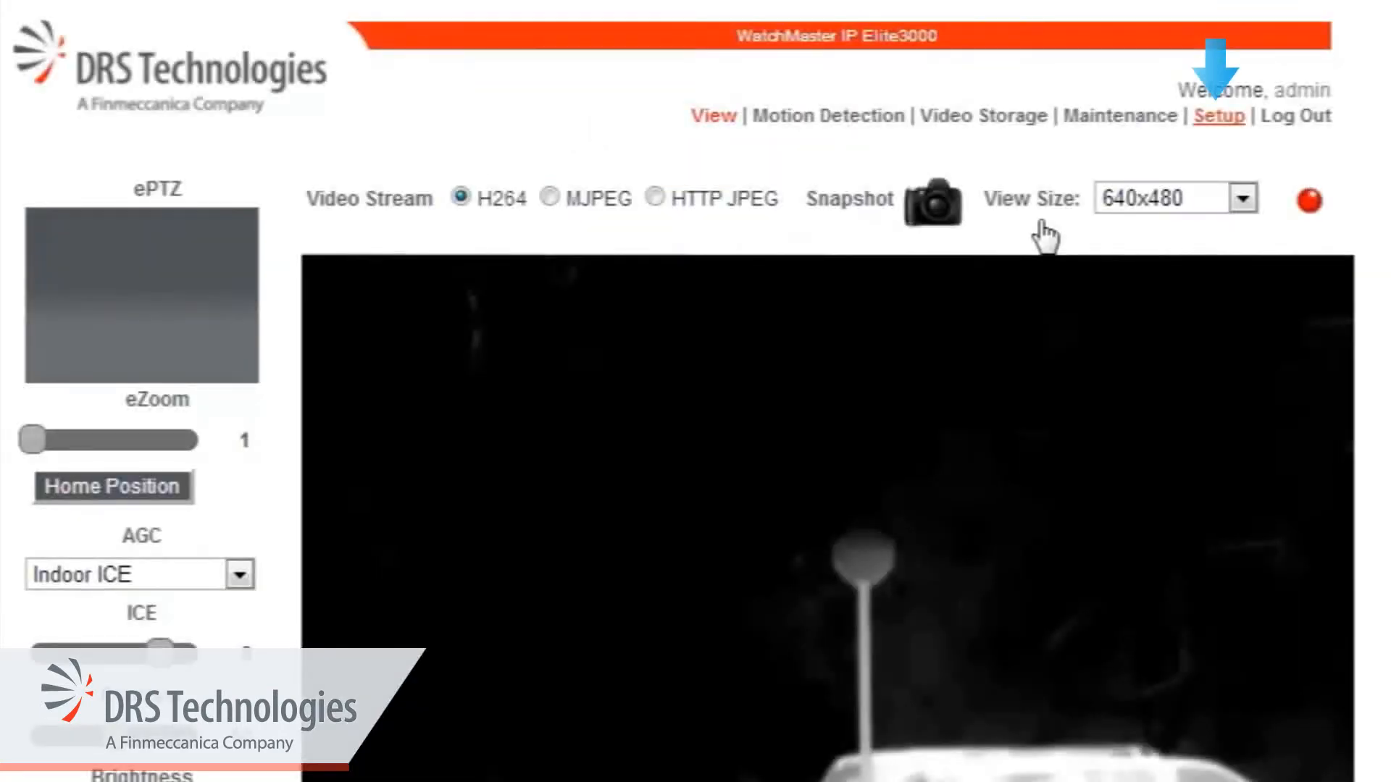
left_click(1218, 115)
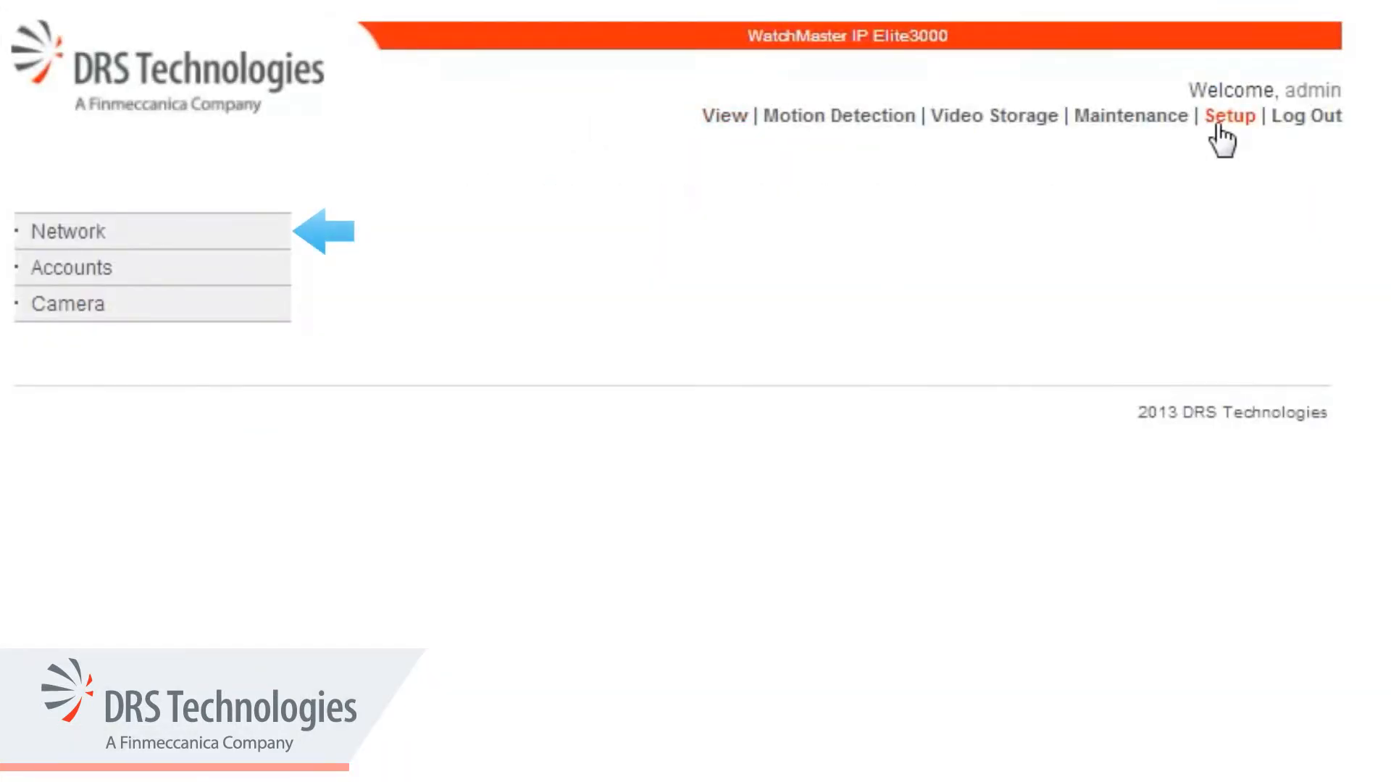
left_click(67, 230)
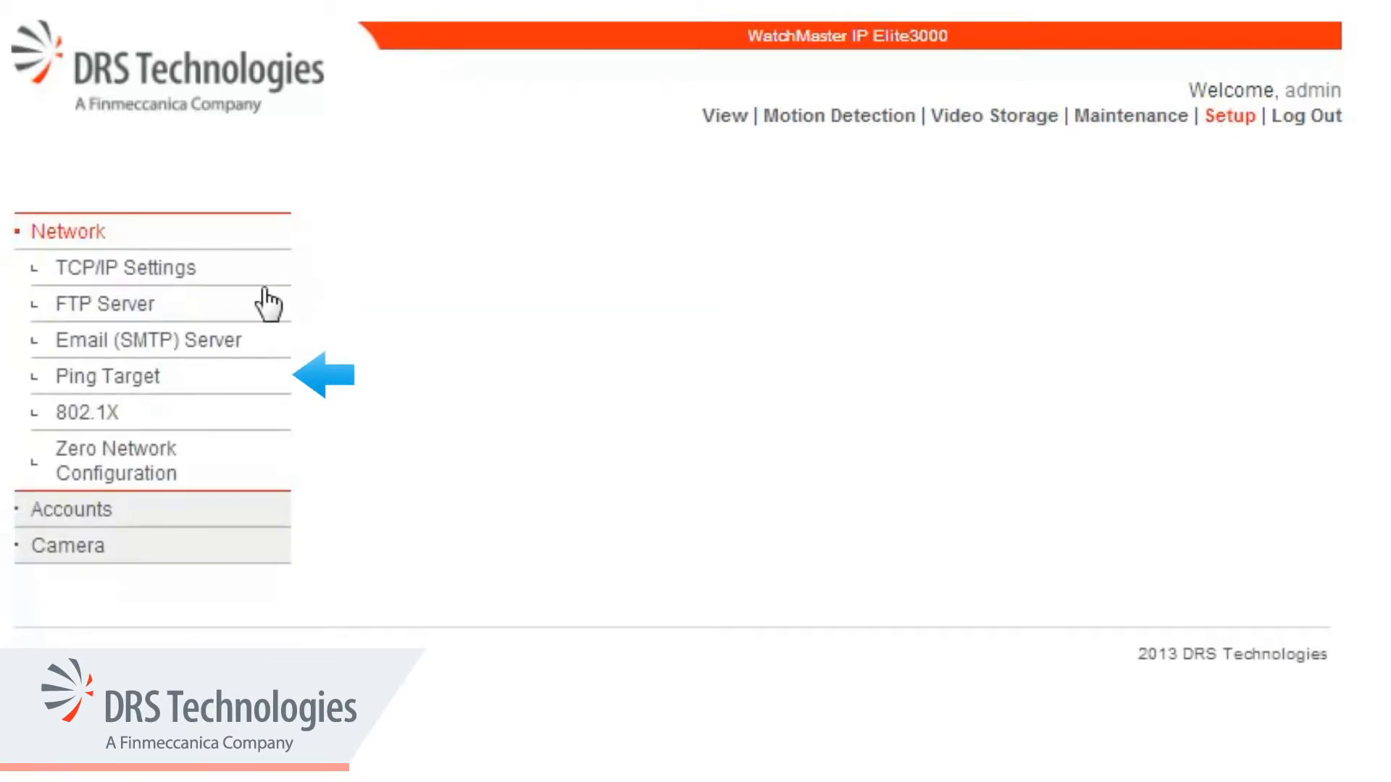
Step: Save and test pool.ntp.org as the ping target, then refresh until Ping Status shows Pass
left_click(107, 376)
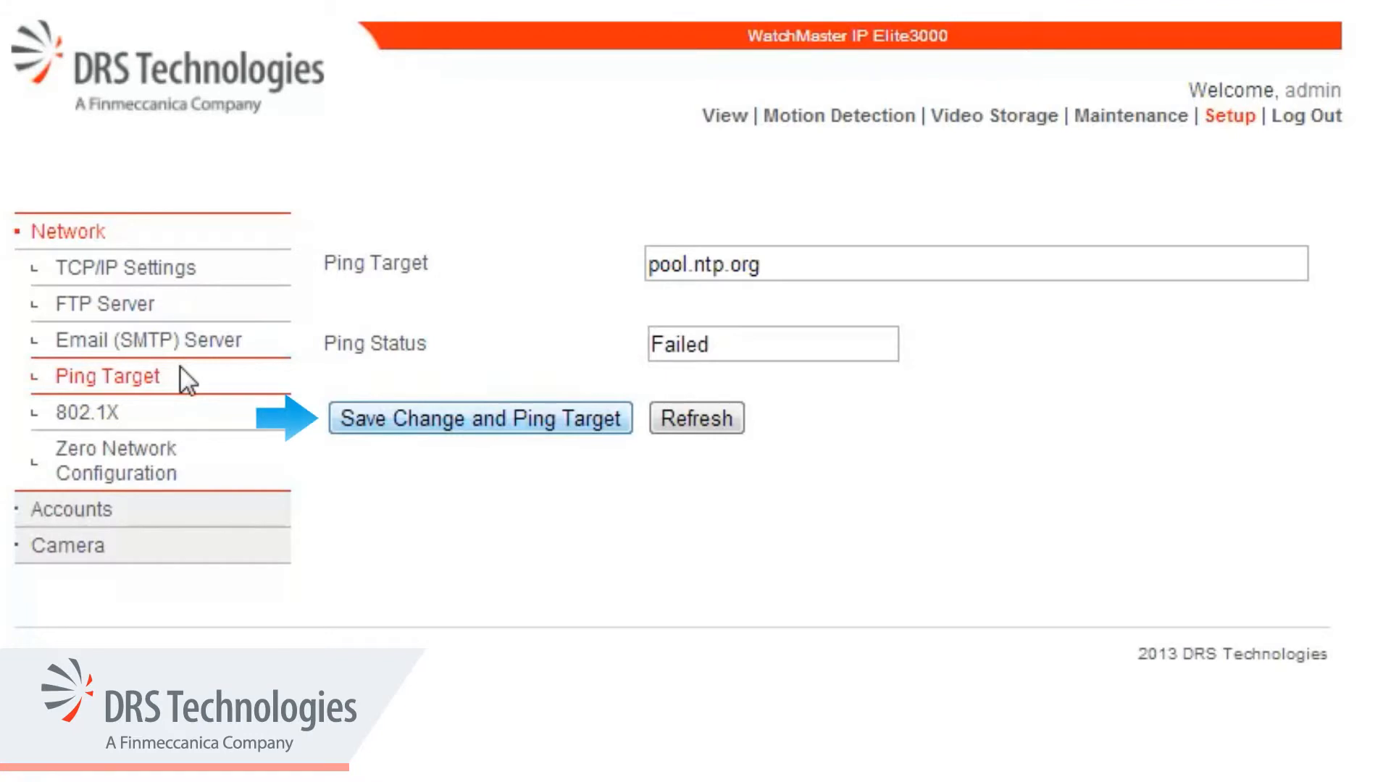
left_click(479, 418)
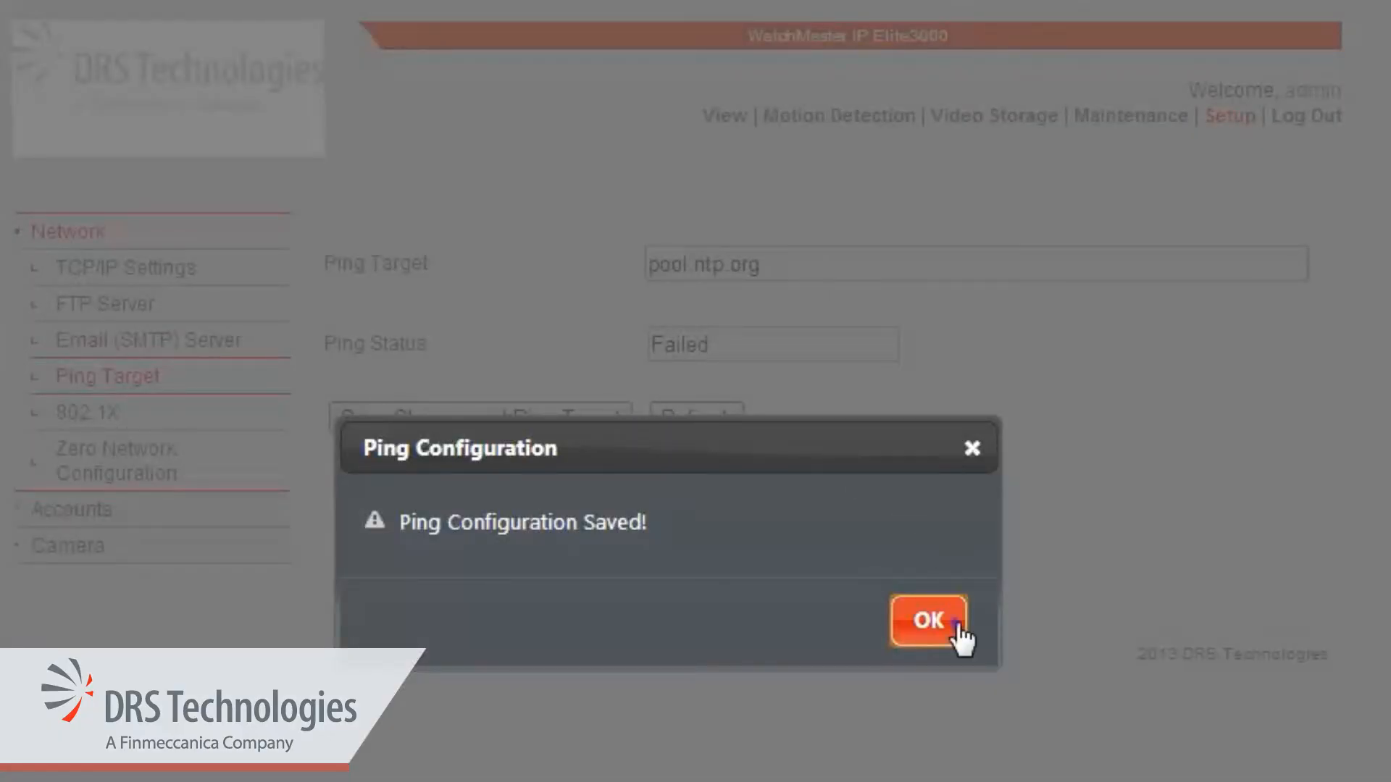
left_click(928, 620)
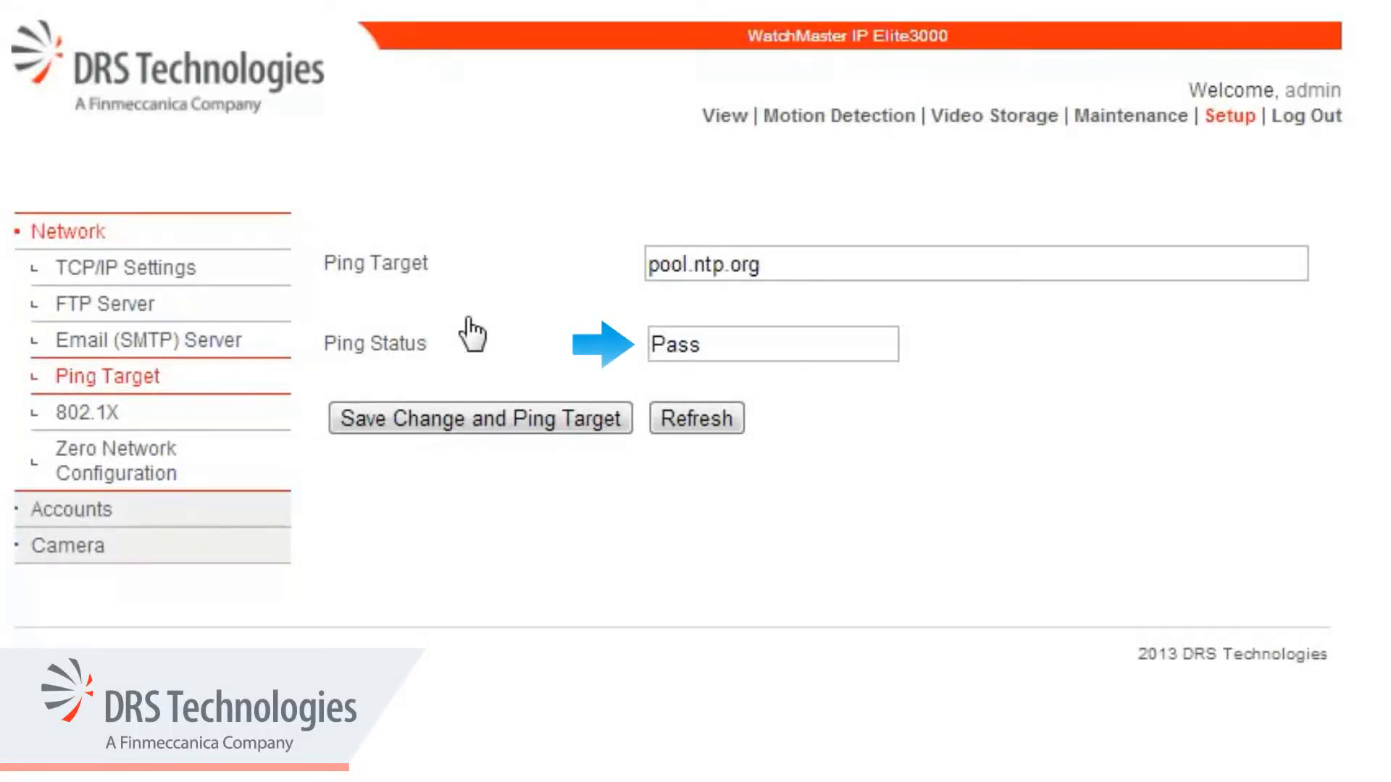
left_click(479, 418)
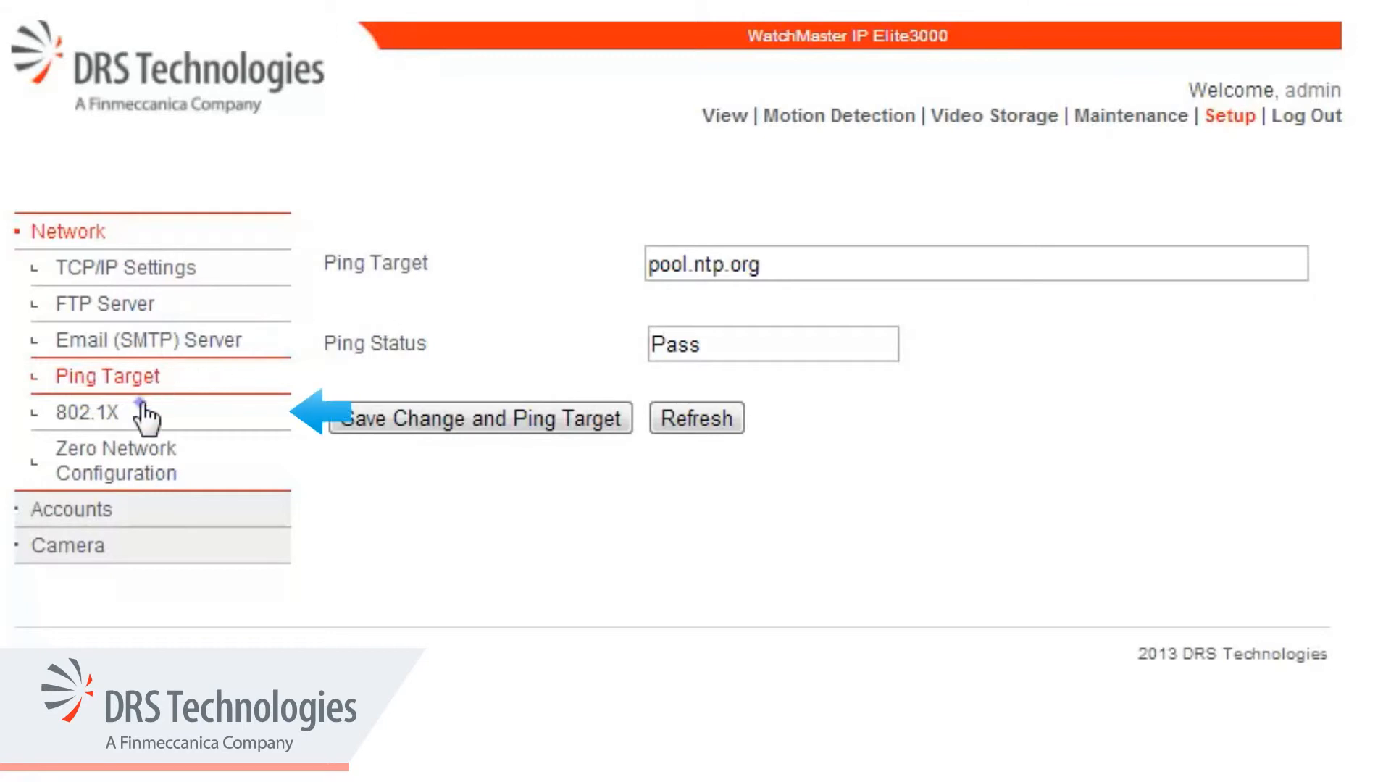
Step: Set 802.1X EAP Type to EAP-TTLS with username admin, save, and acknowledge the reboot notice
left_click(85, 412)
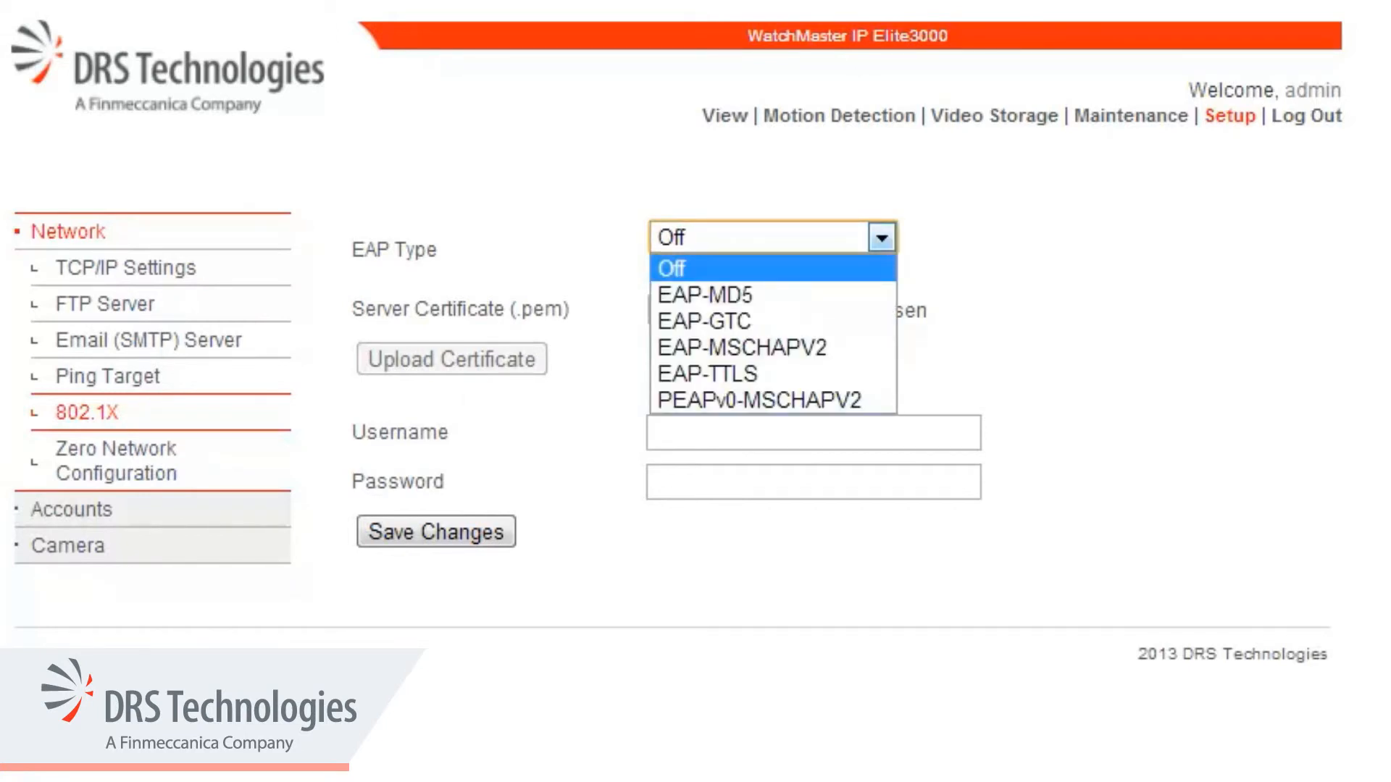
left_click(744, 374)
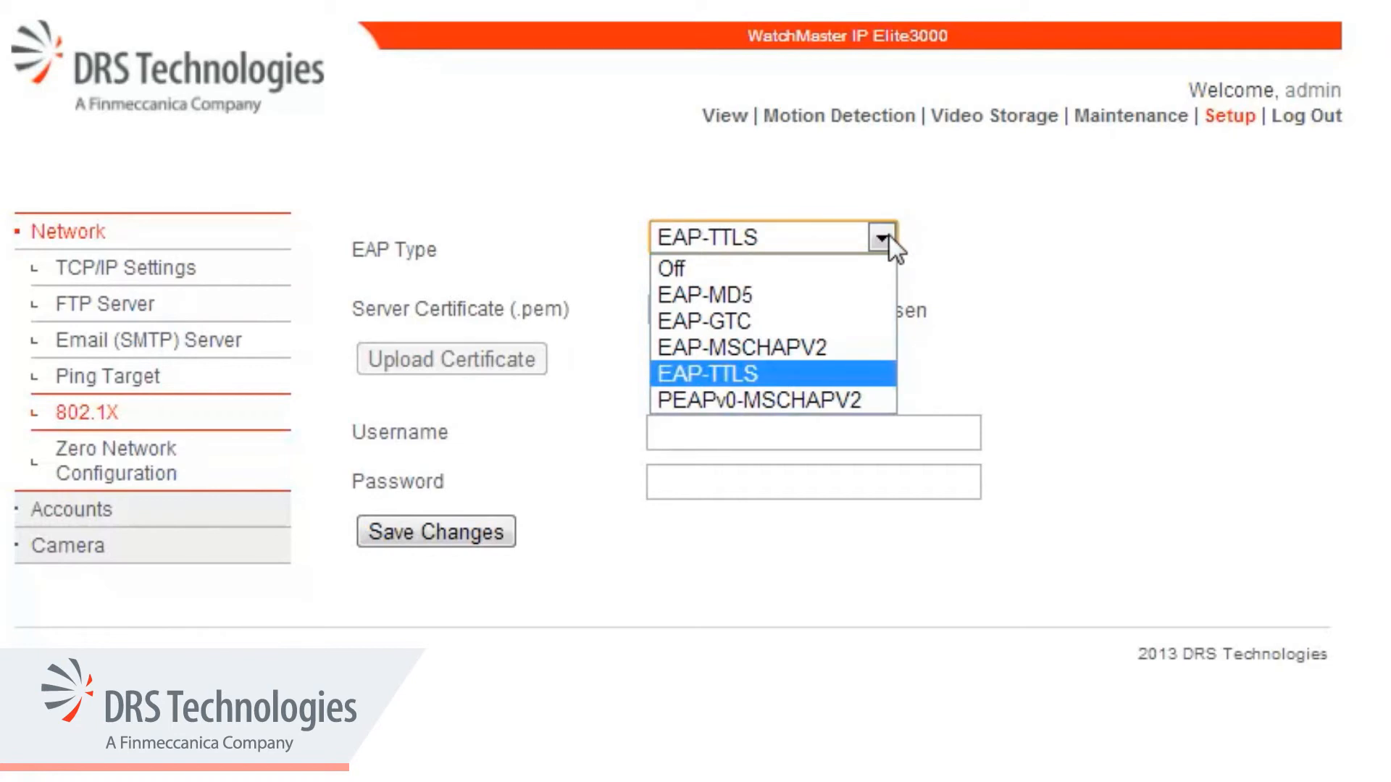
mouse_move(888, 381)
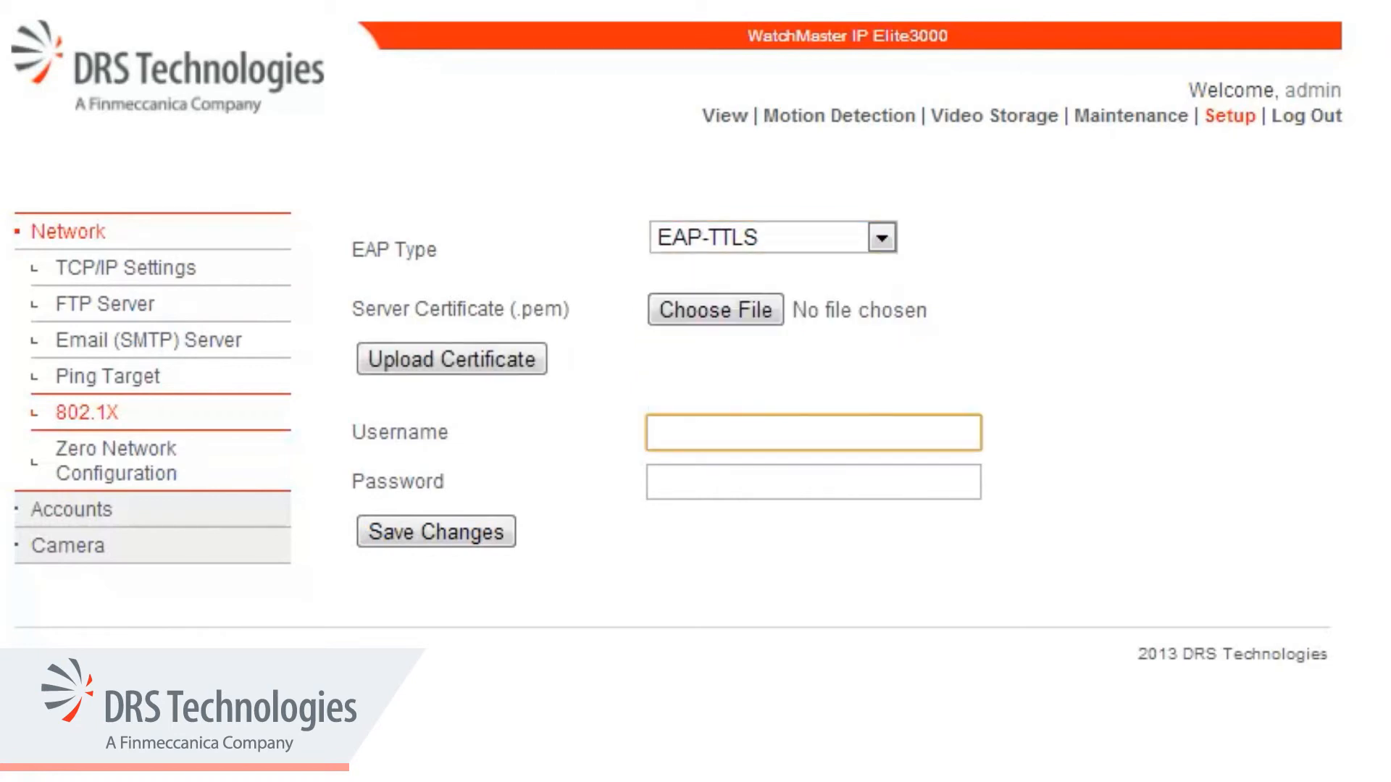
type("admin")
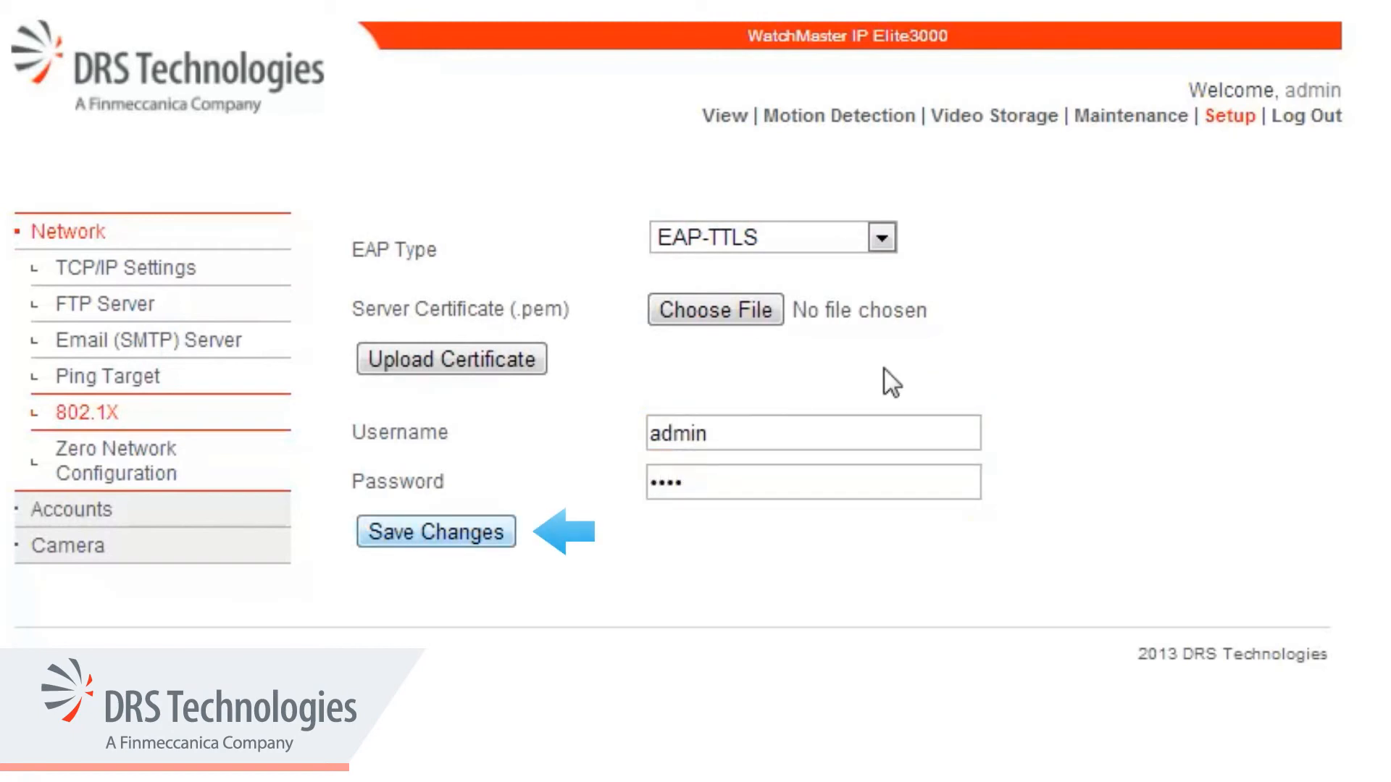
left_click(435, 530)
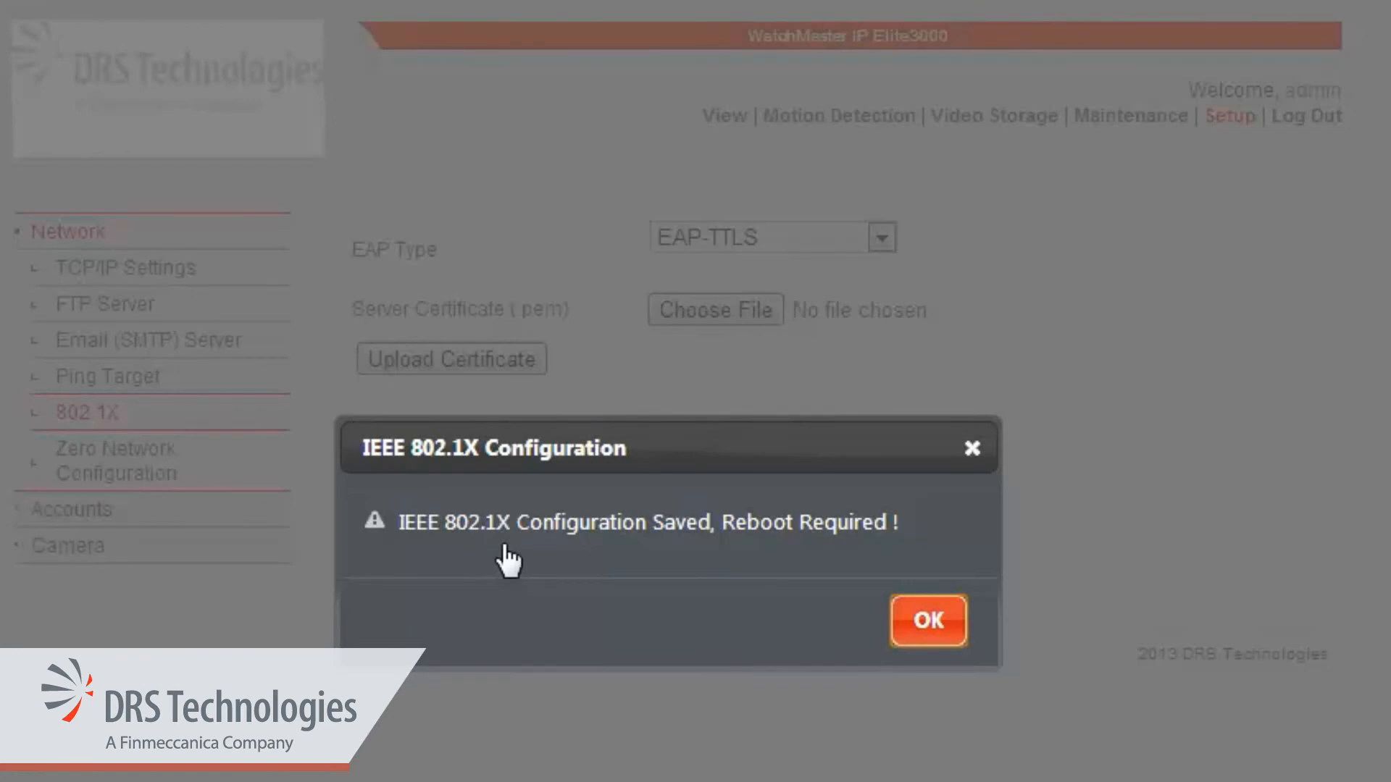
left_click(927, 620)
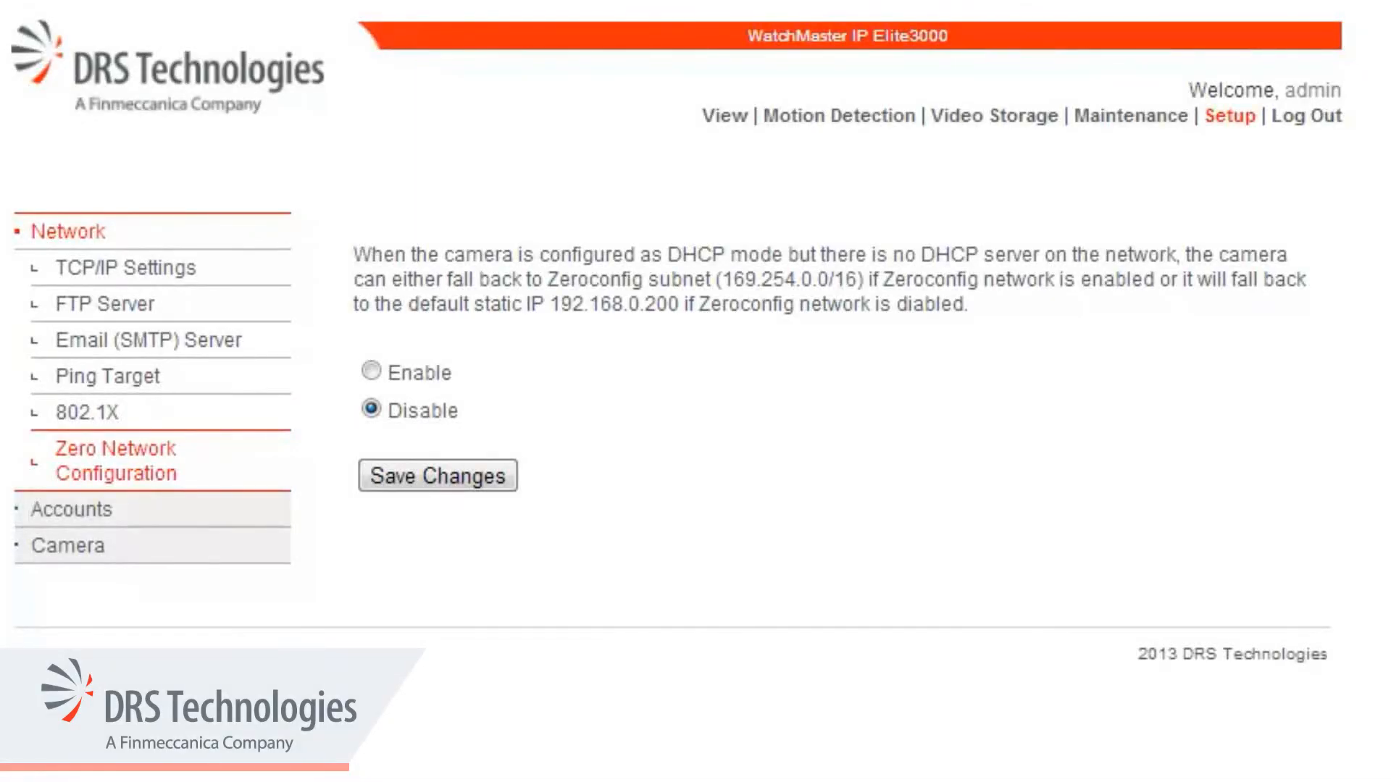